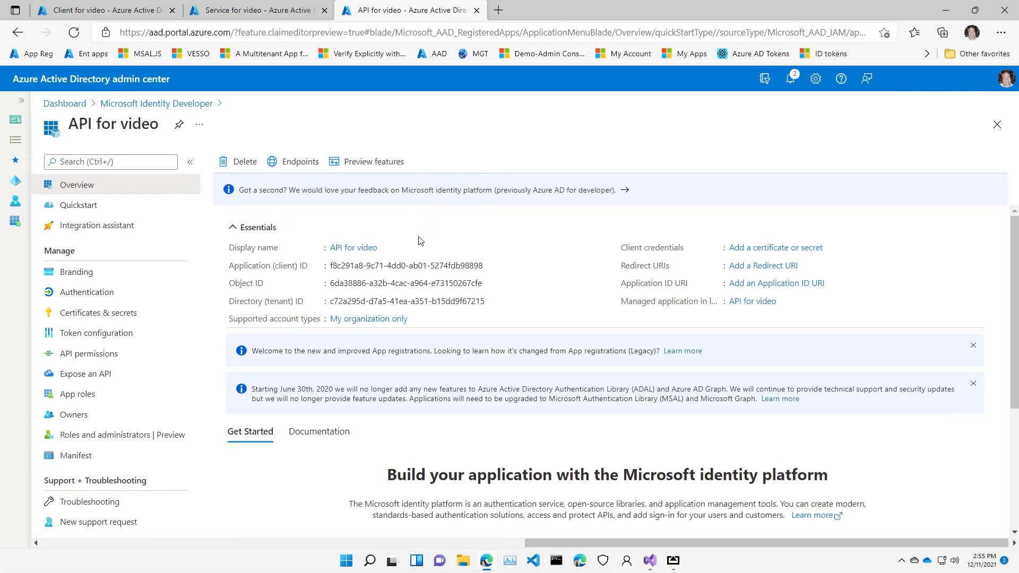
mouse_move(353, 247)
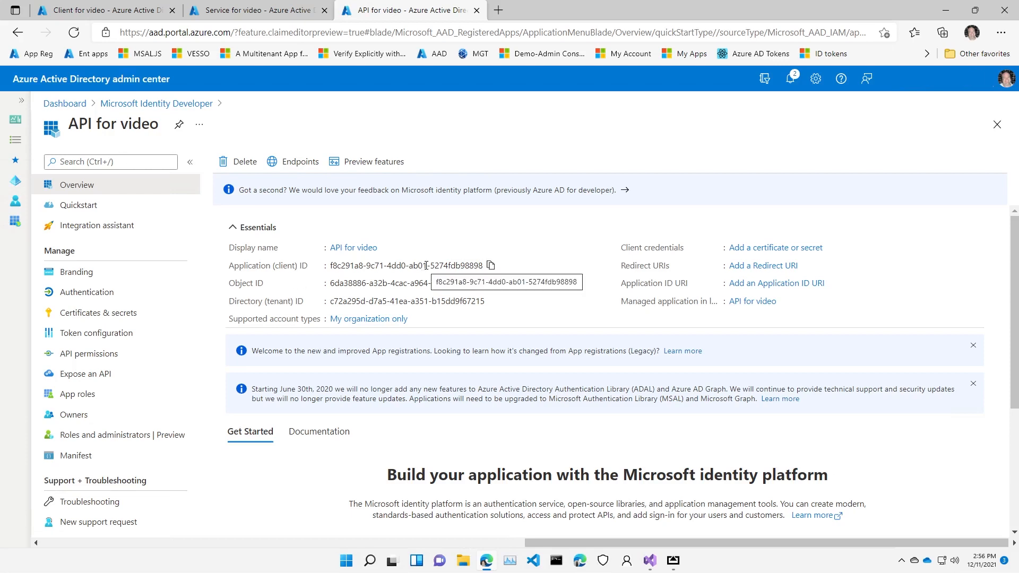
Open the API permissions of API for video, which list only delegated User.Read.
click(89, 353)
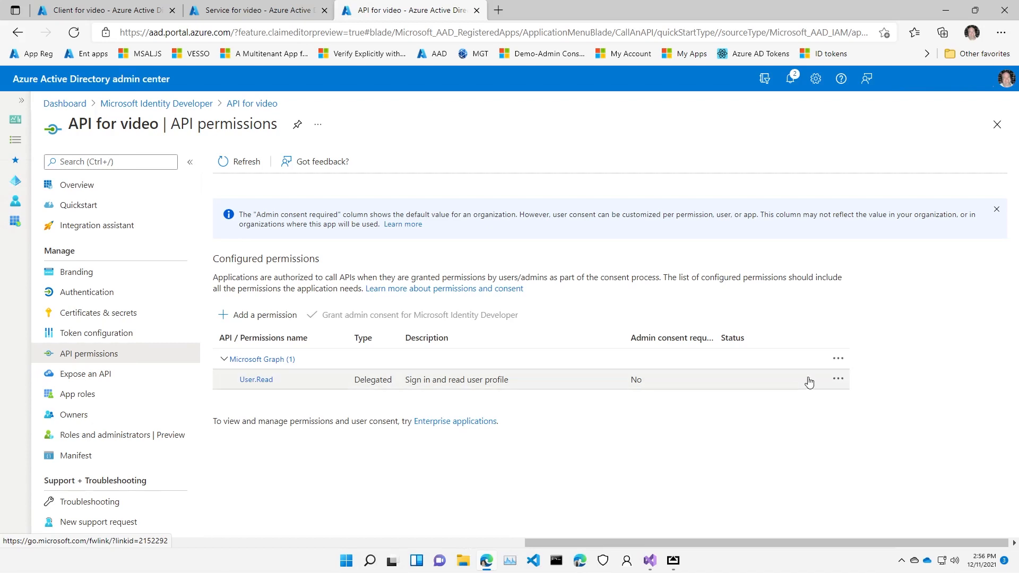
mouse_move(840, 384)
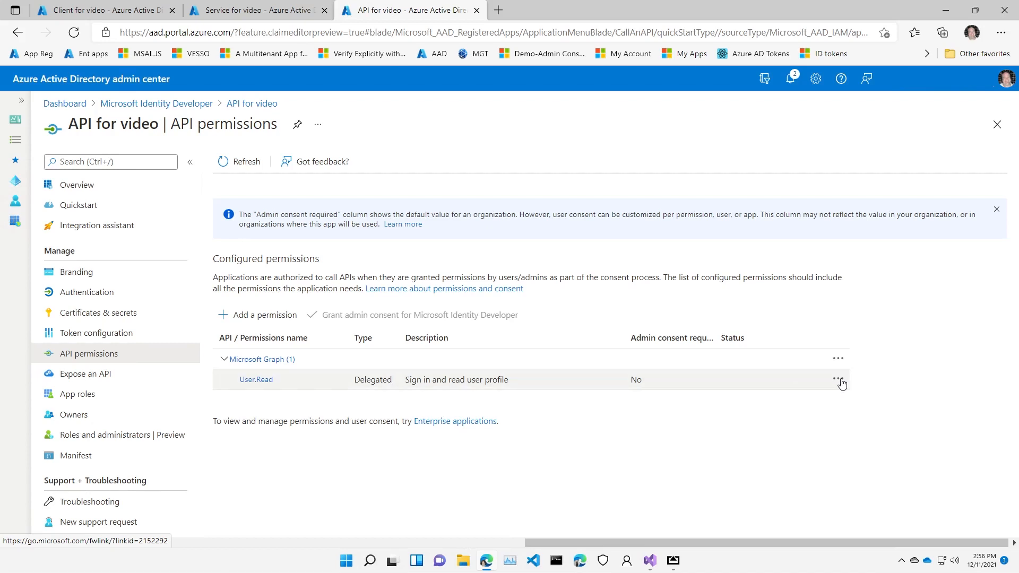
Remove the Microsoft Graph User.Read permission from API for video, then go to Expose an API.
click(839, 380)
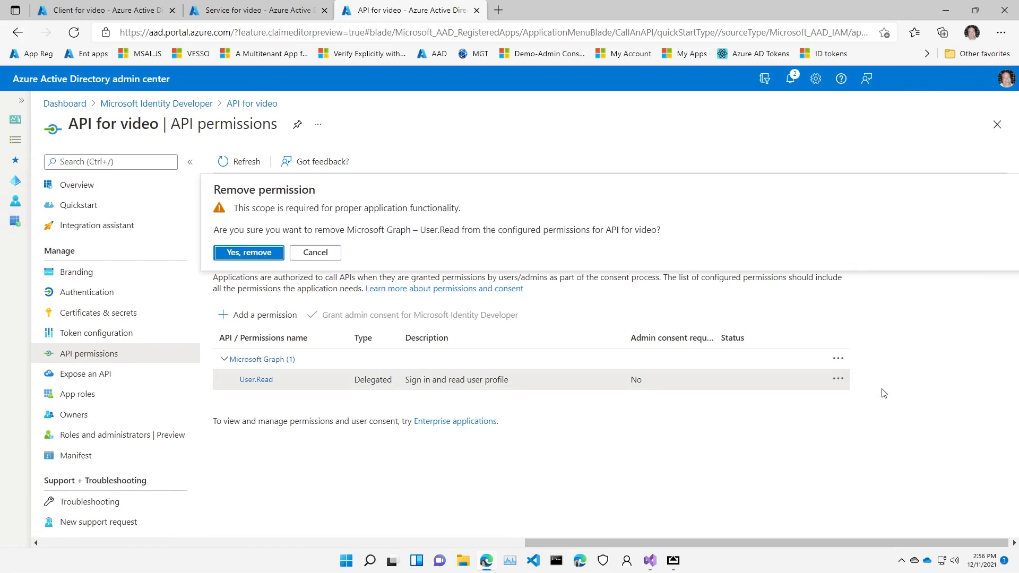
click(314, 253)
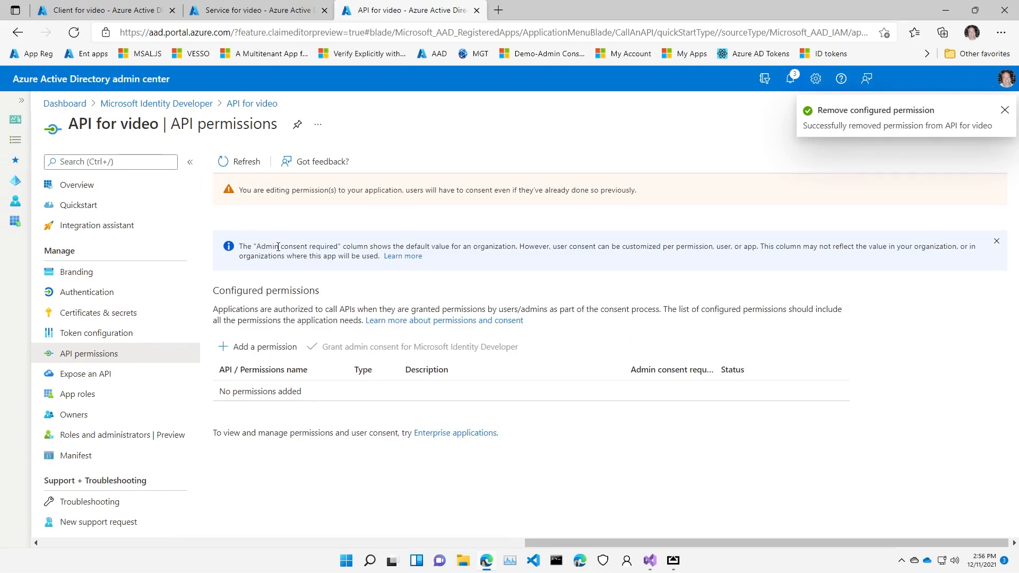
click(84, 374)
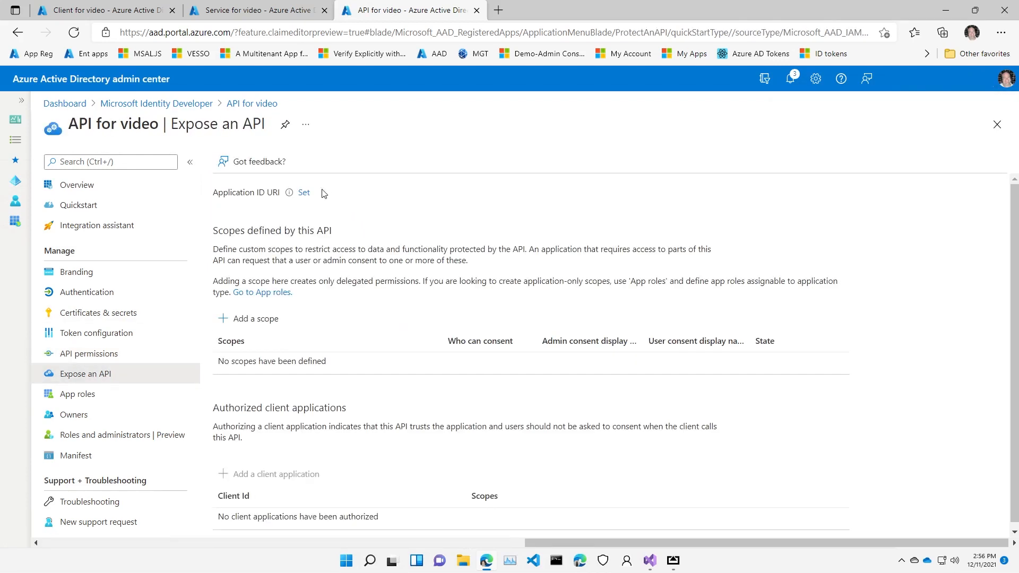
click(303, 192)
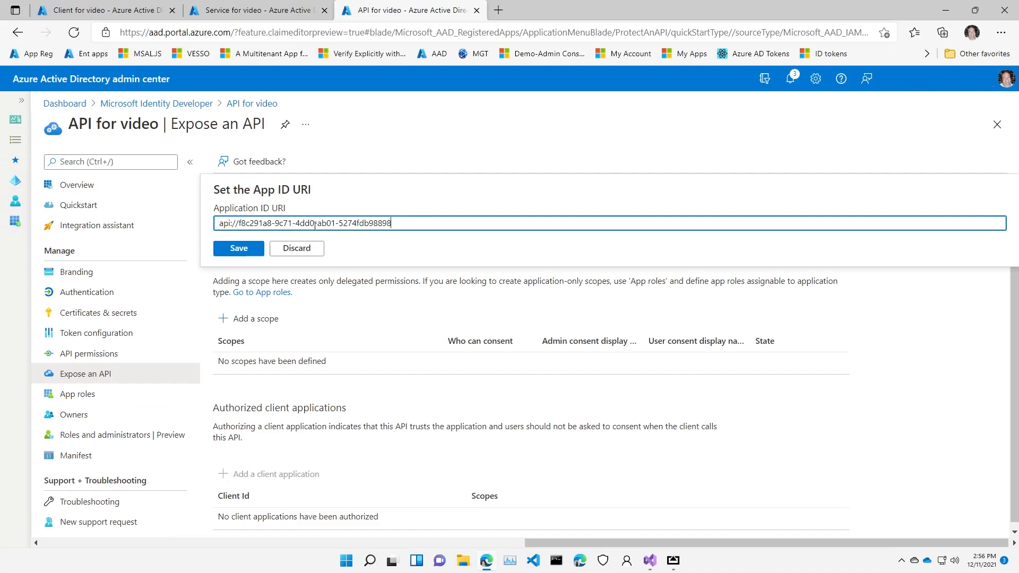
triple_click(303, 223)
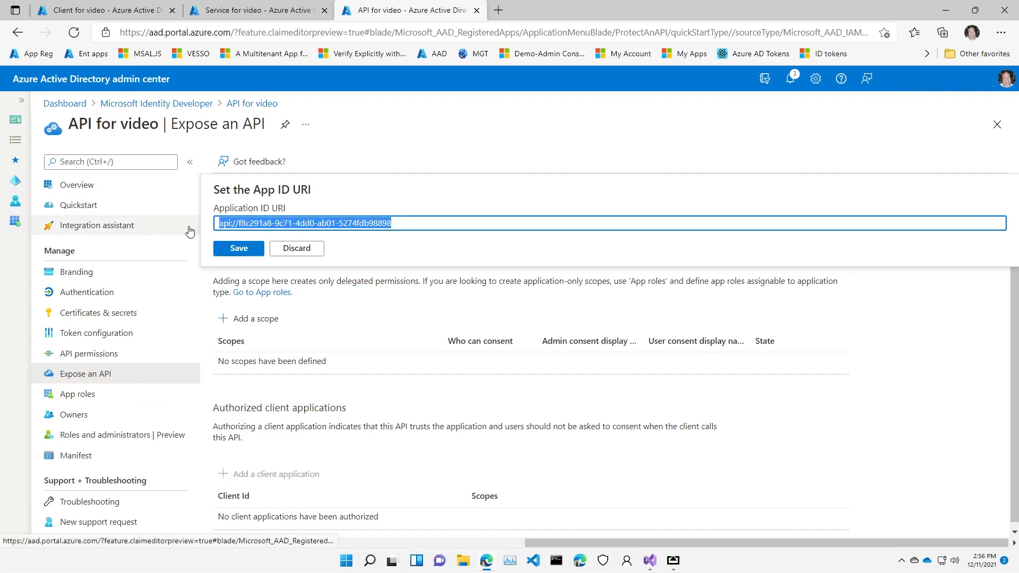
text(https:)
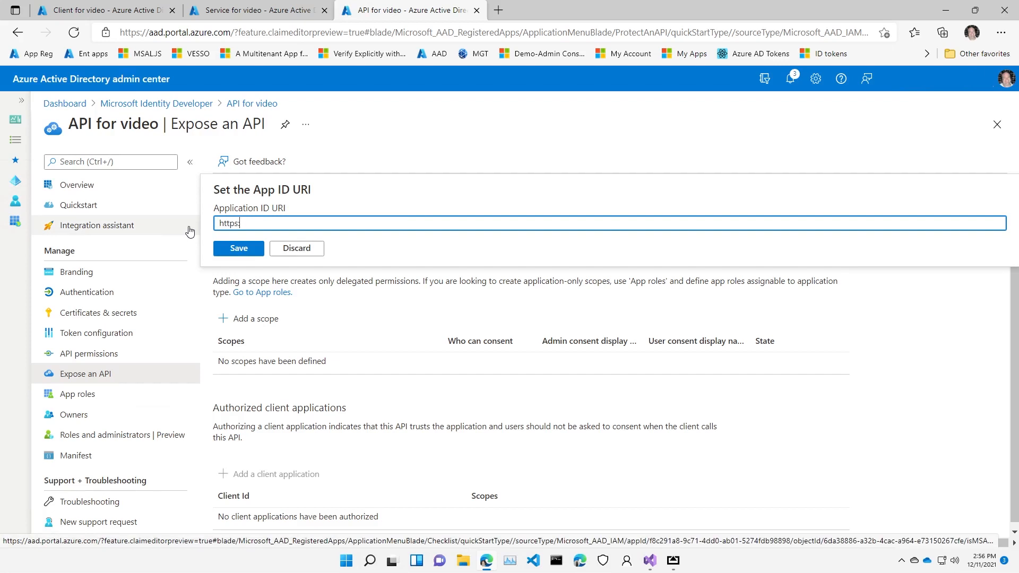
text(//)
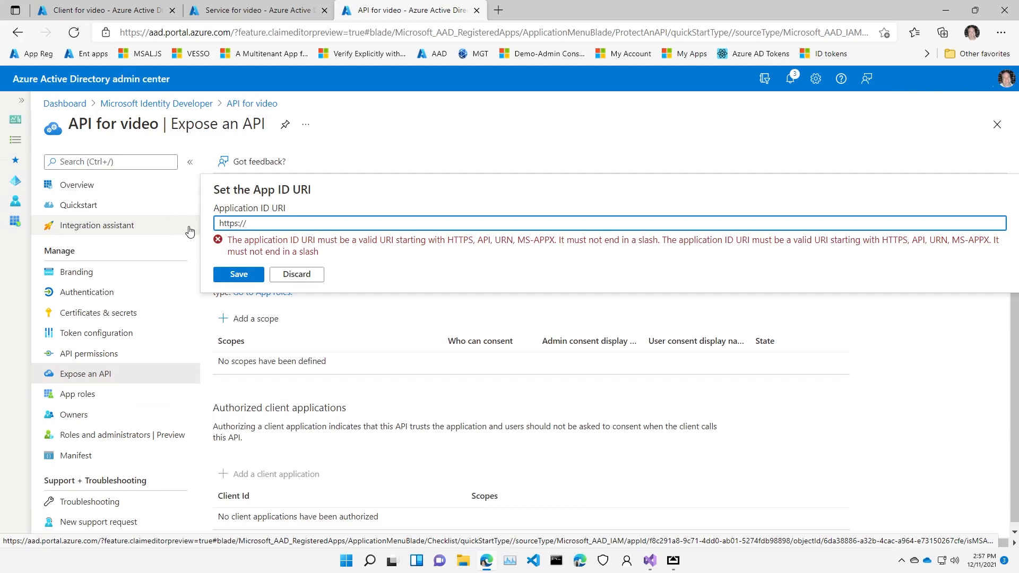
text(apu)
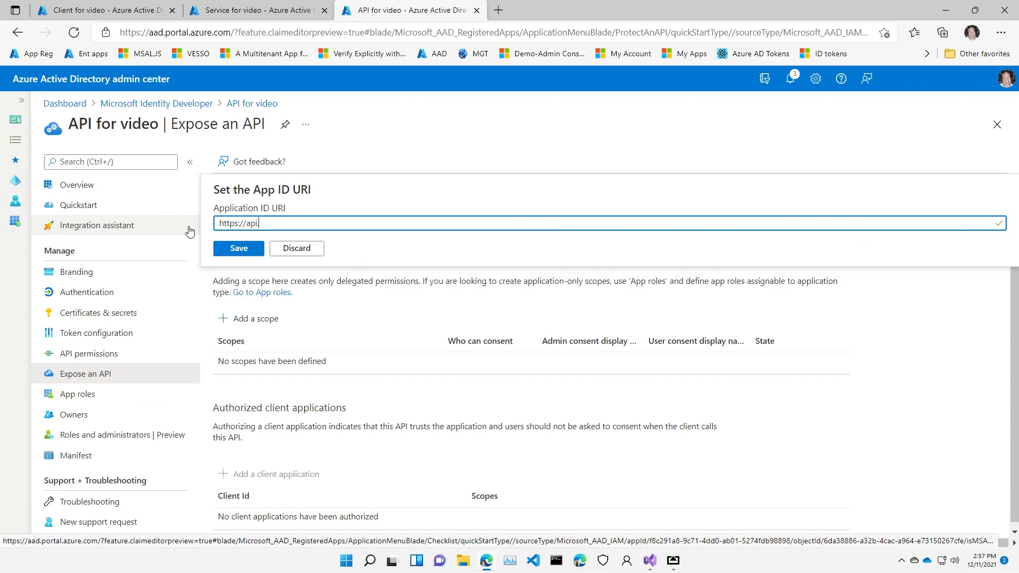
text(.microsoft)
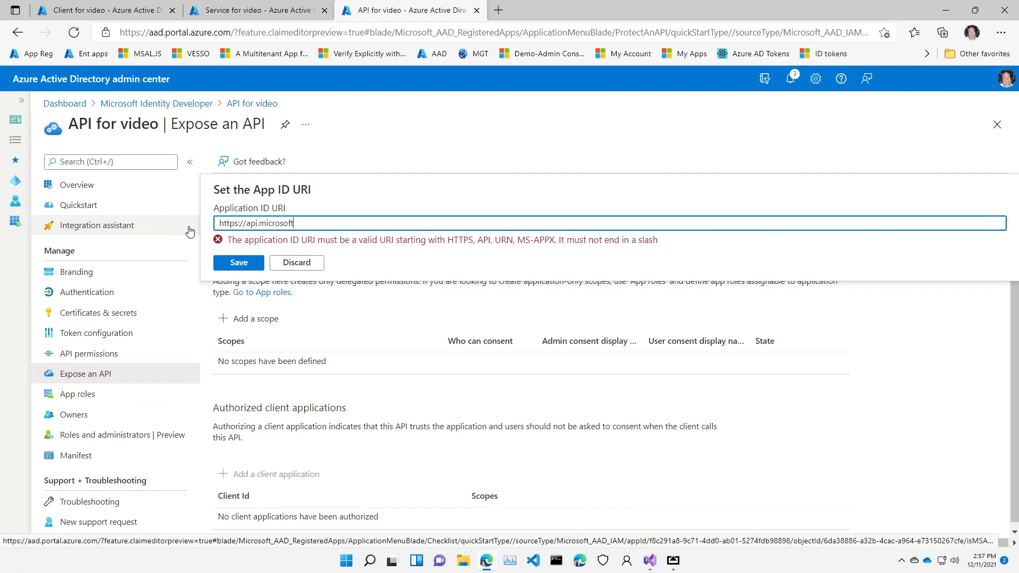
text(identity)
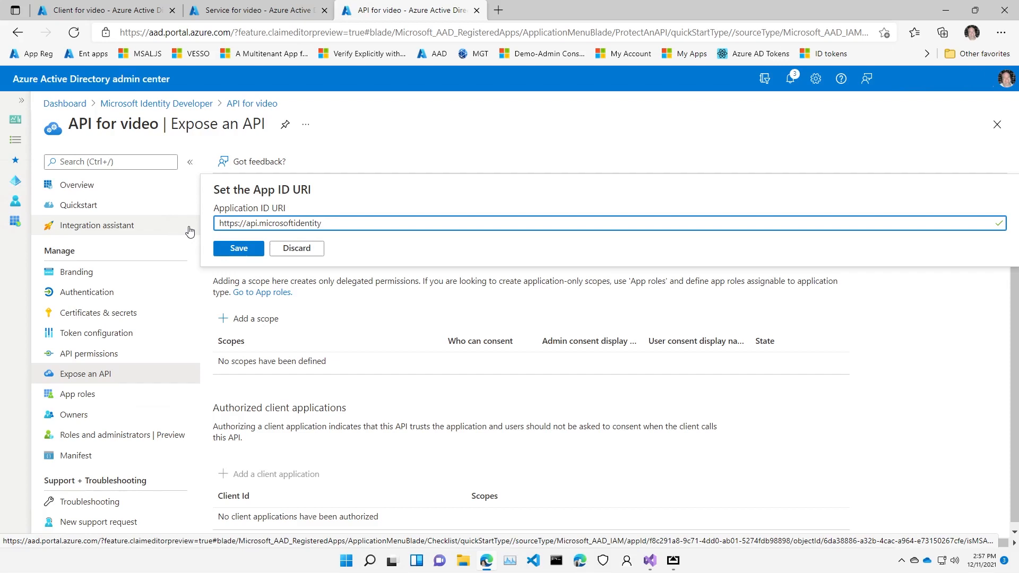
text(.dev)
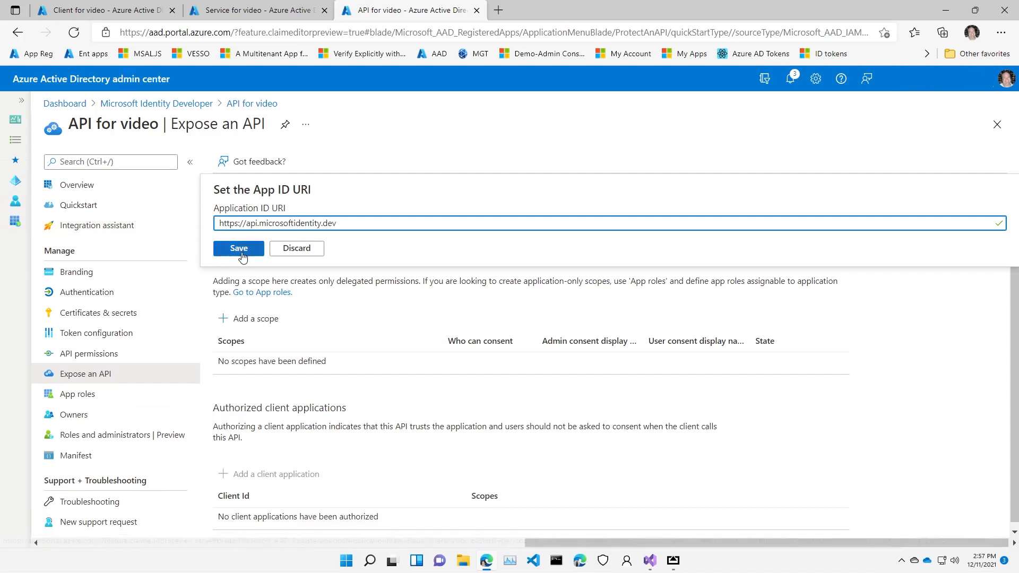
click(238, 248)
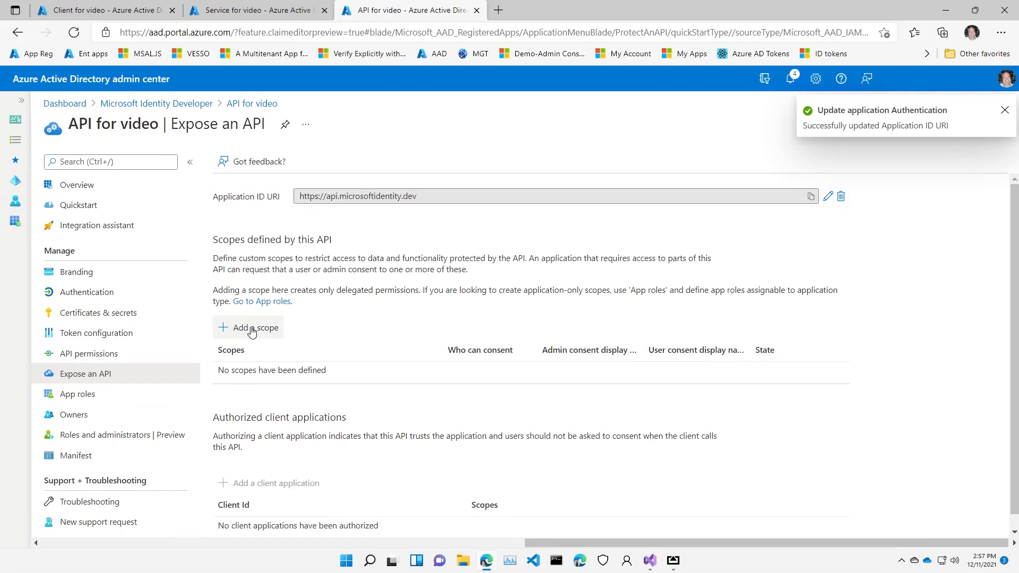
mouse_move(252, 328)
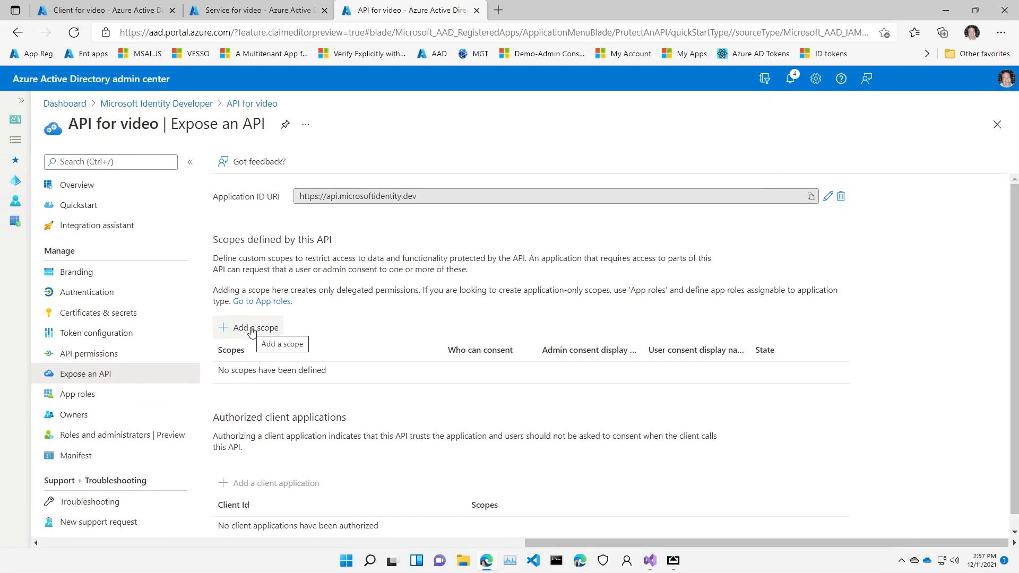
Start a new scope named Read that both admins and users can consent to.
click(254, 327)
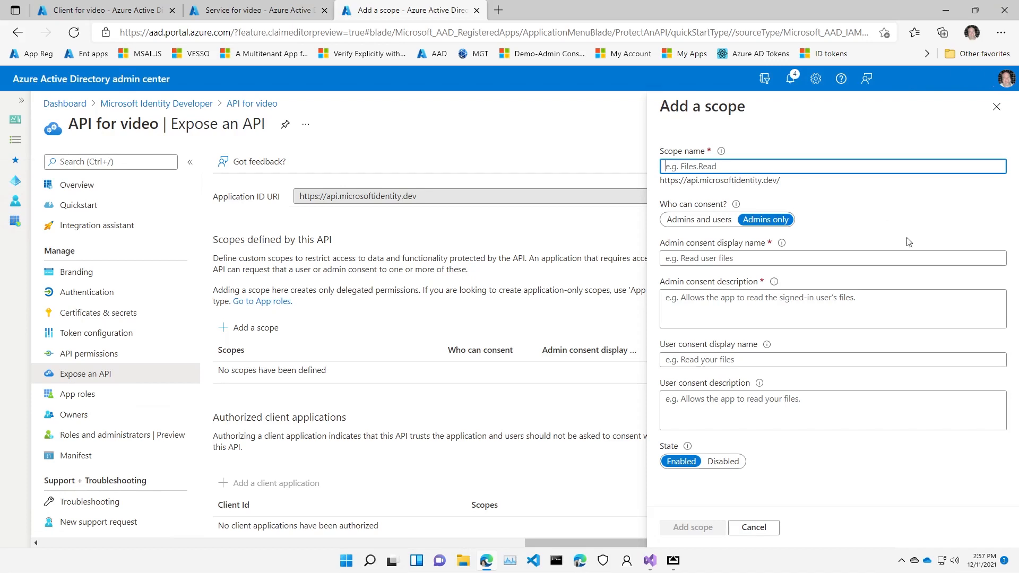
mouse_move(885, 250)
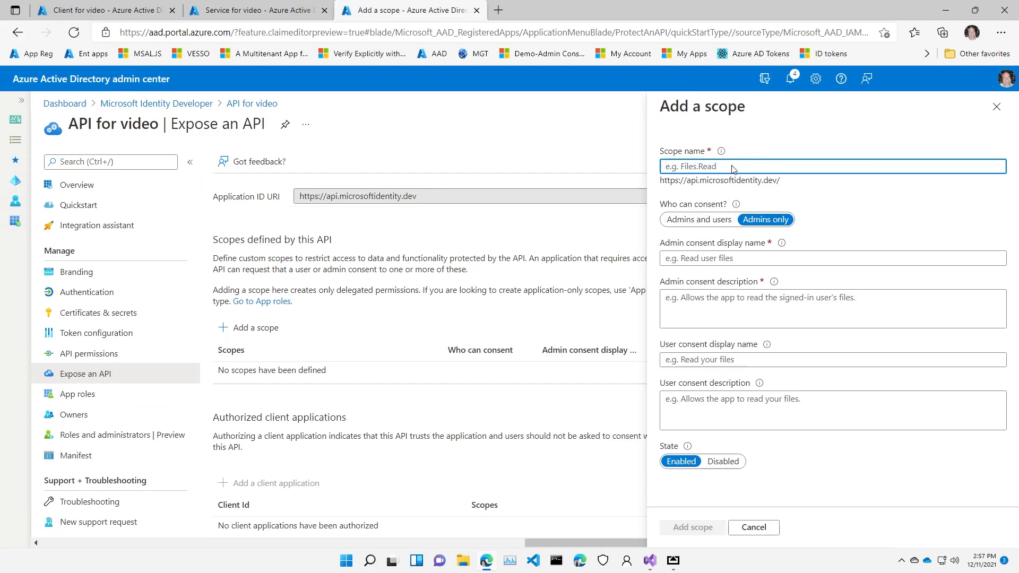
text(Read)
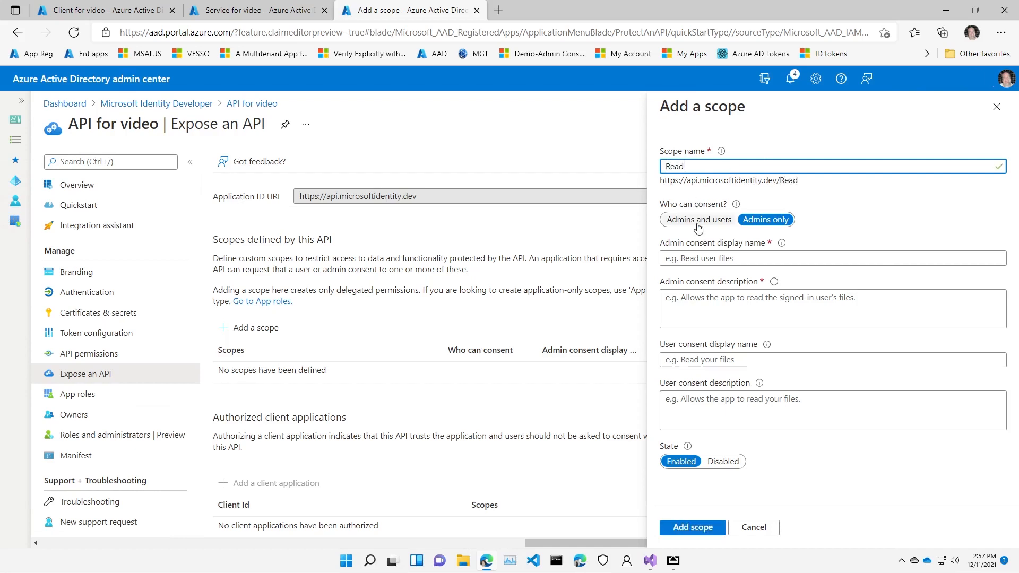
click(698, 220)
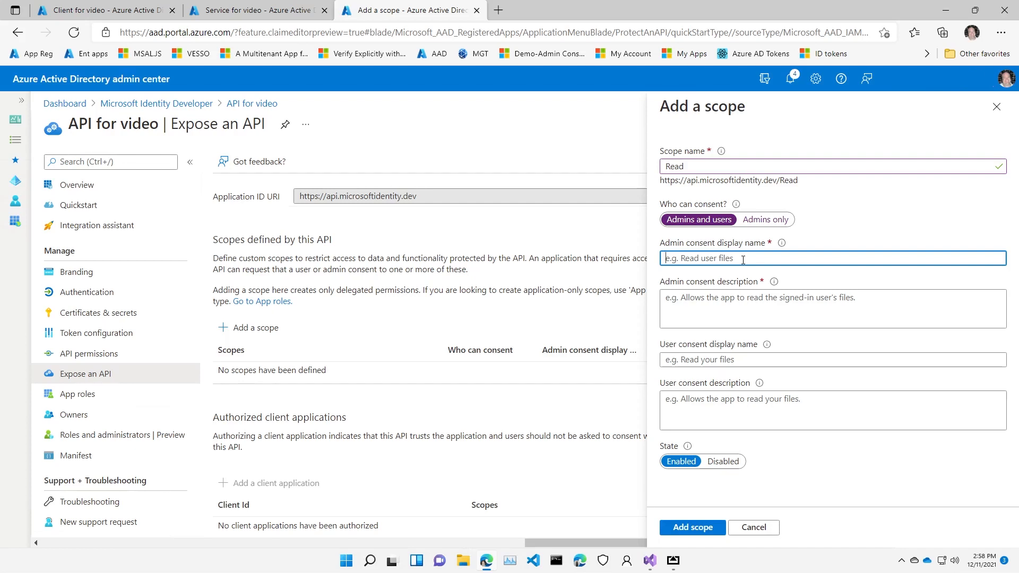
Enter the Read scope's admin consent name "Read the user's data" and its description.
text(R)
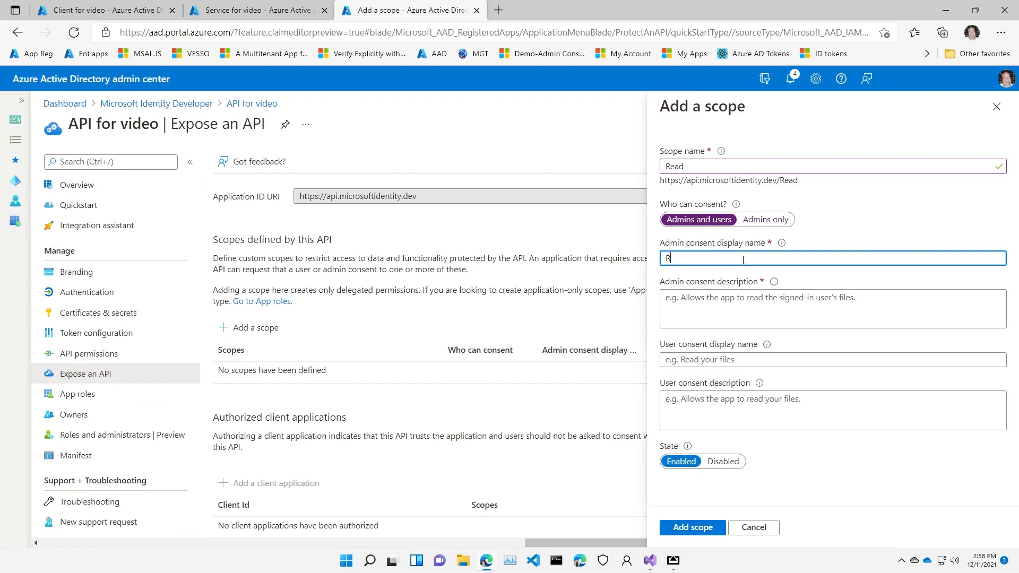
text(ead the)
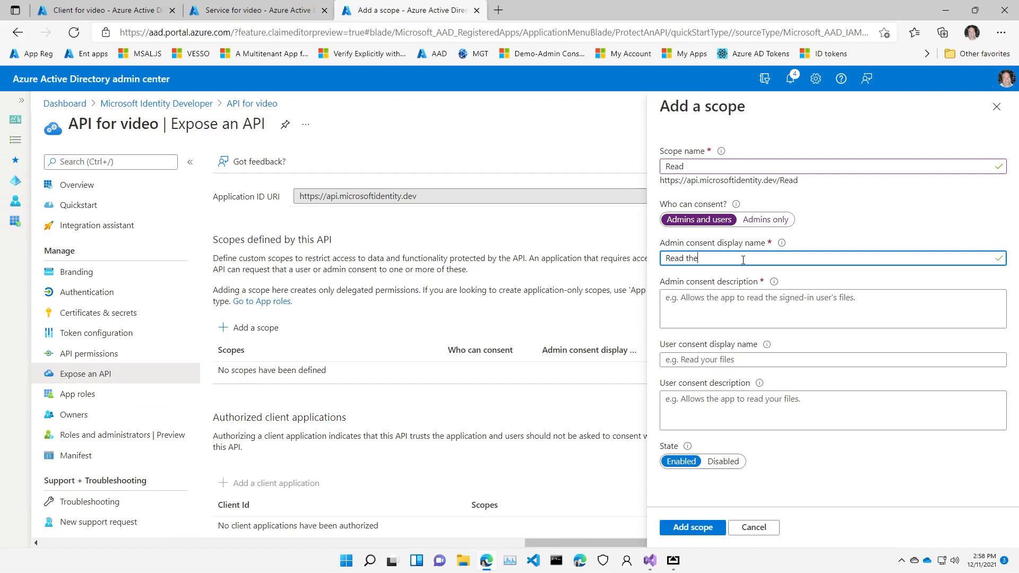
text(users')
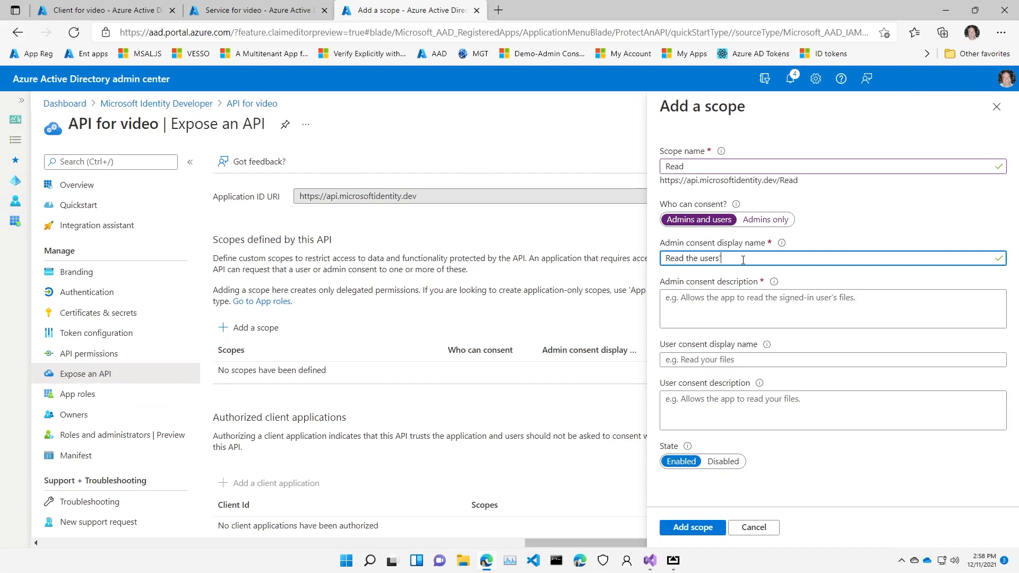
key(Backspace)
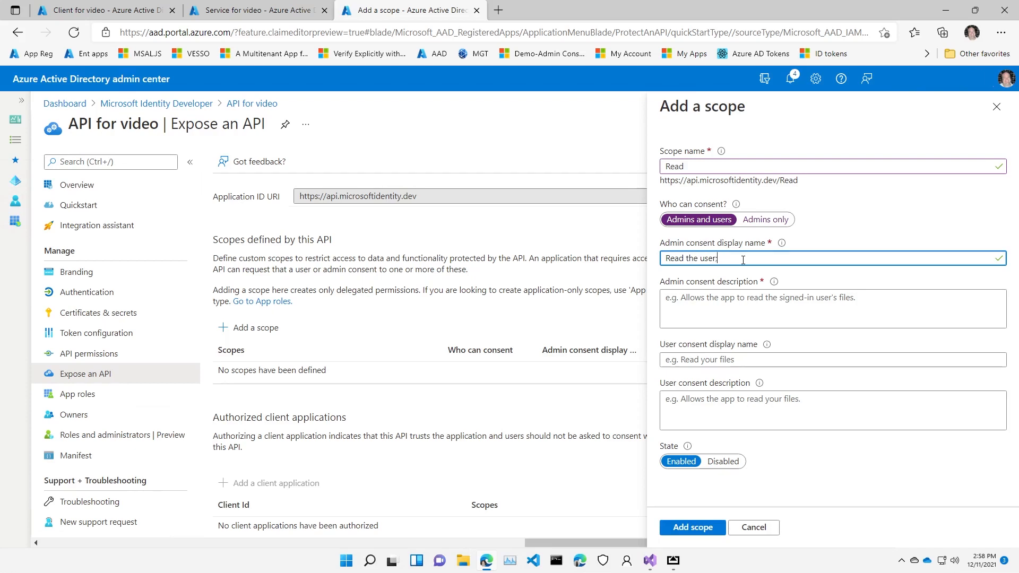
text('s)
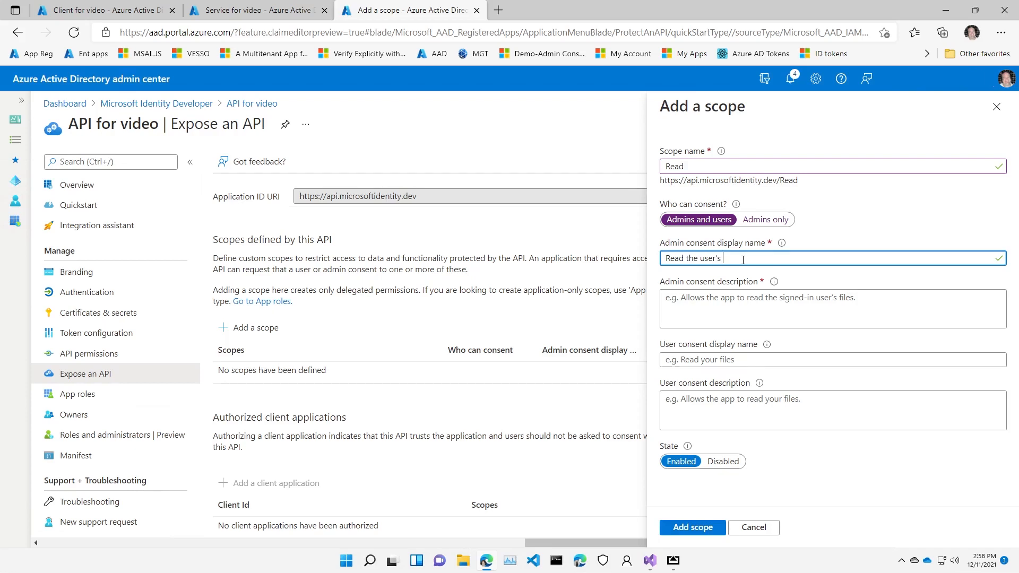
text(data)
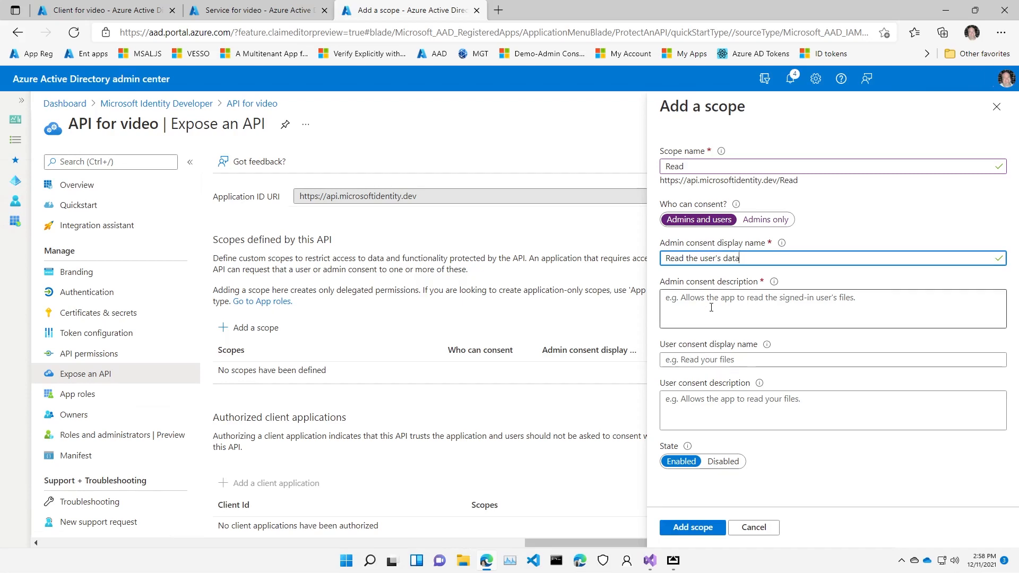
text(The app can)
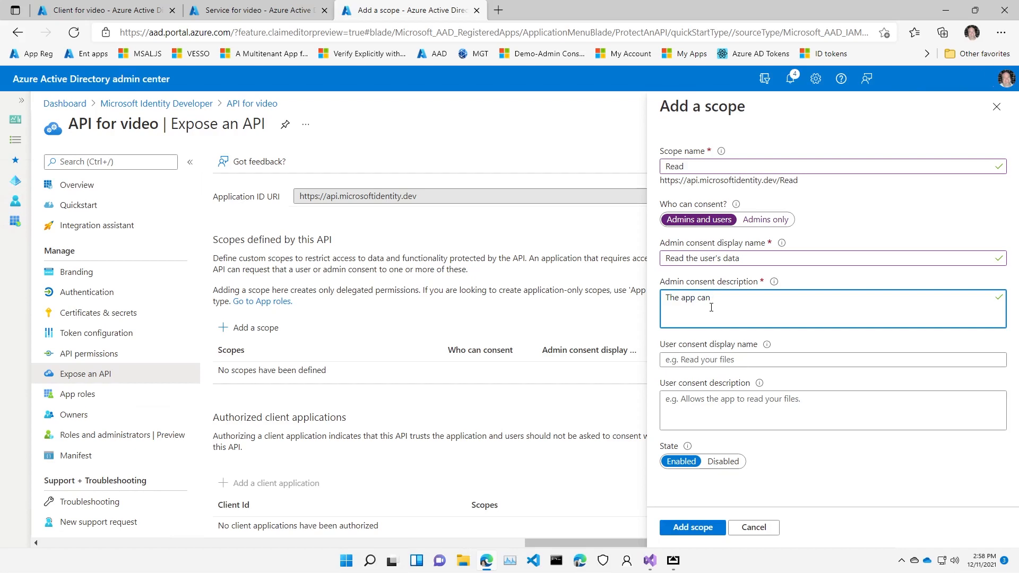
text(read all data the use)
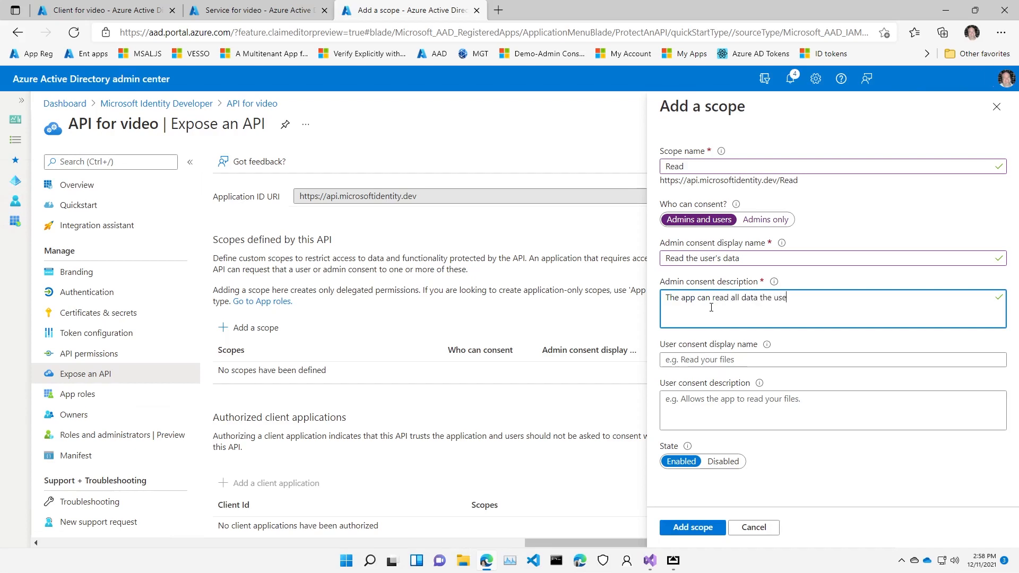
text(r can access.)
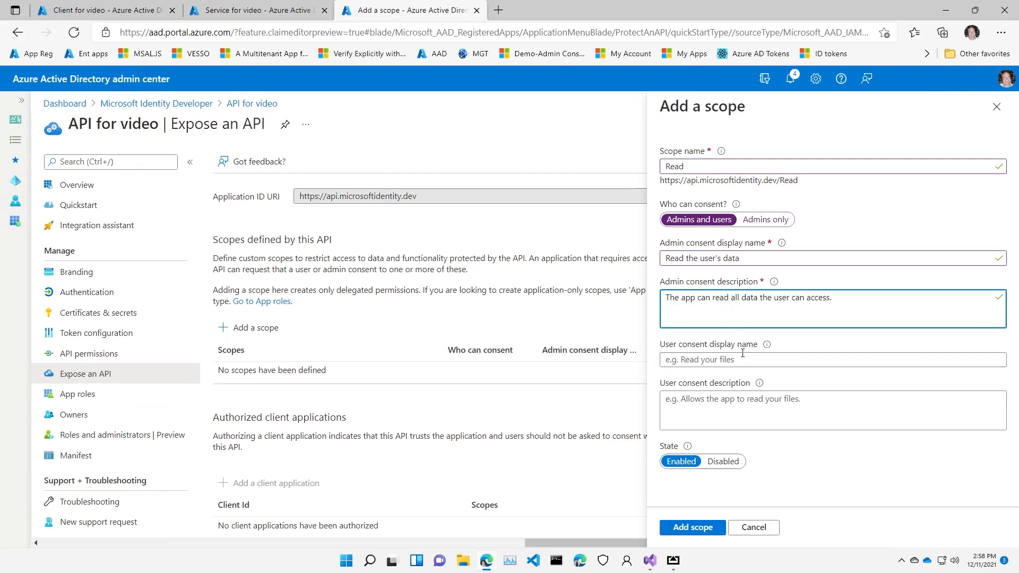
Fill in the user consent name and description, then add the Read scope.
click(832, 360)
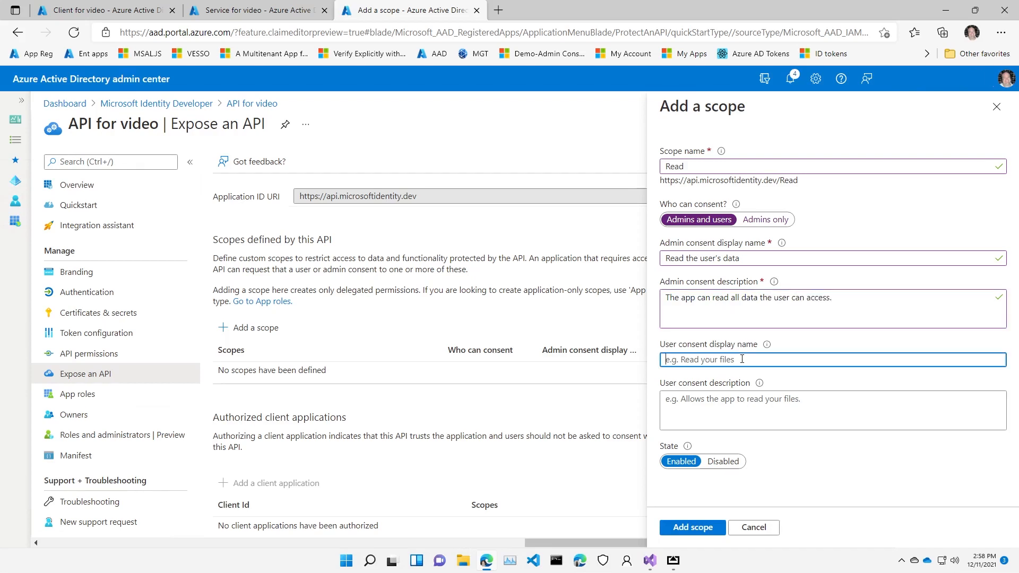
text(Read your data)
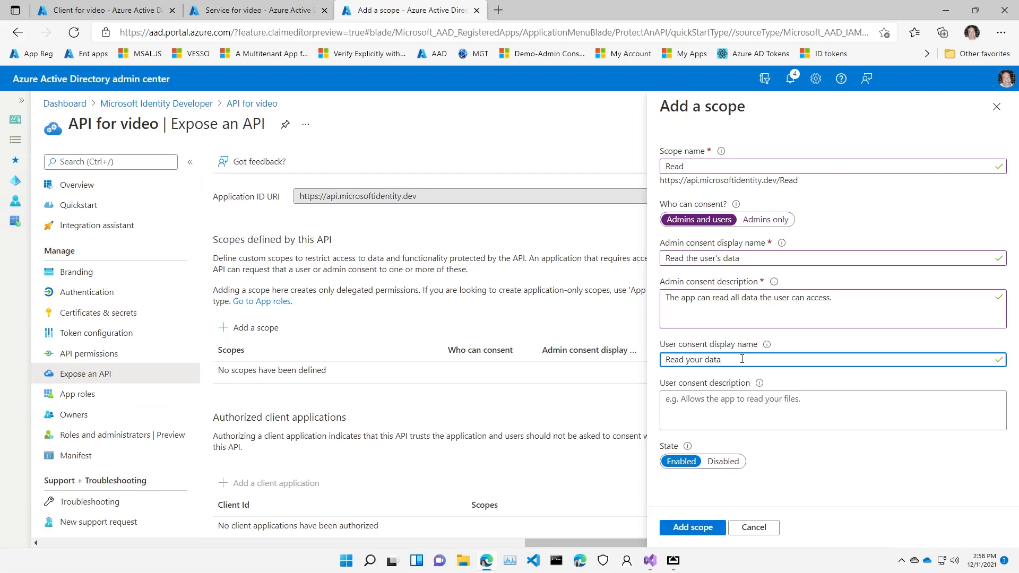
text(Teh)
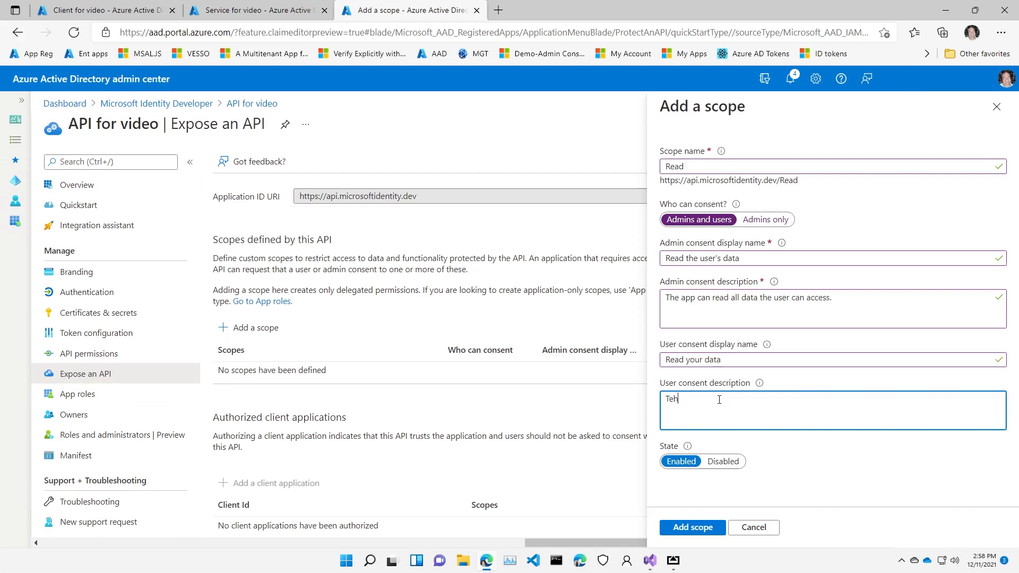
text(The app can acce)
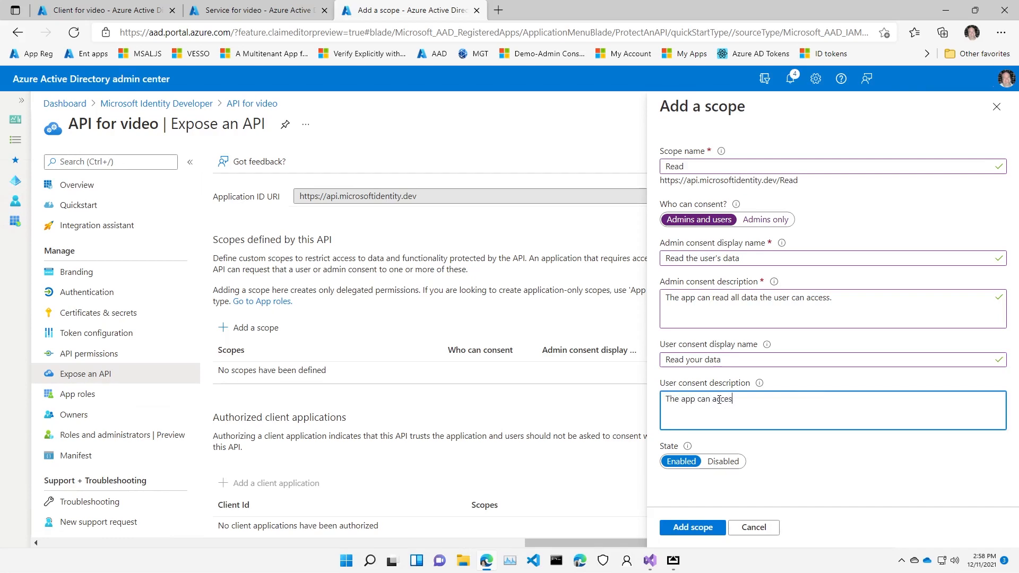
text(s your data)
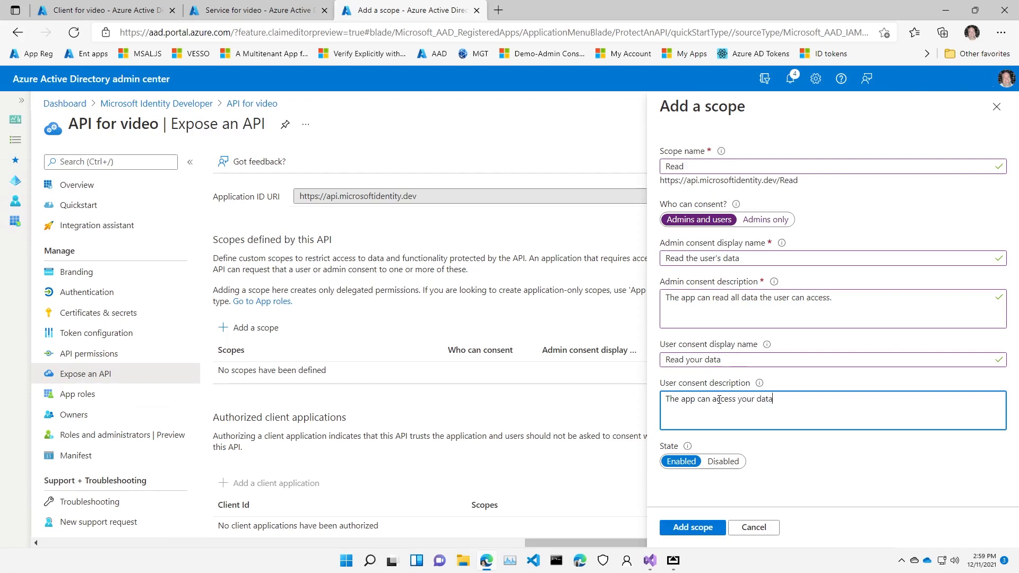
click(692, 527)
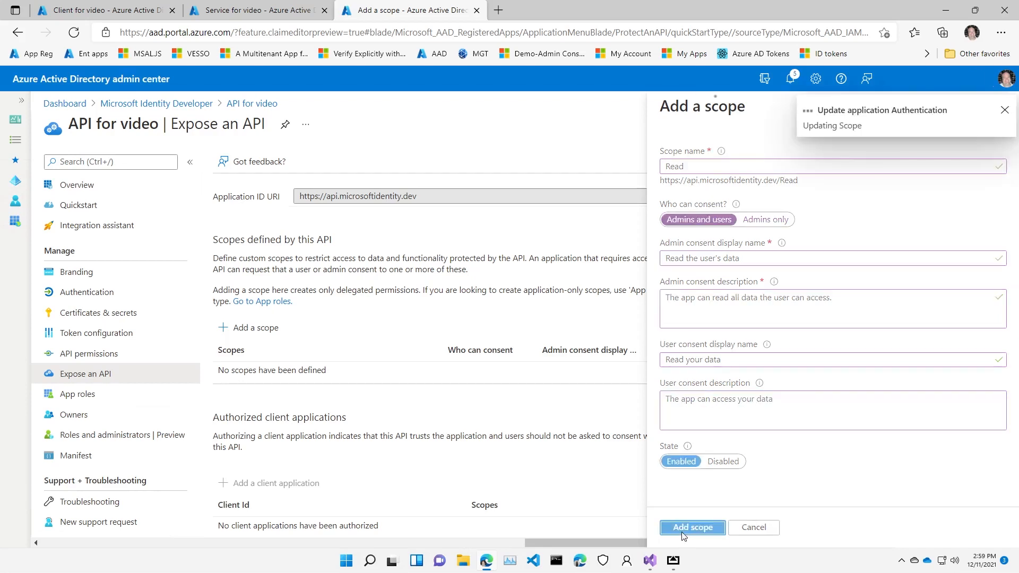
click(691, 527)
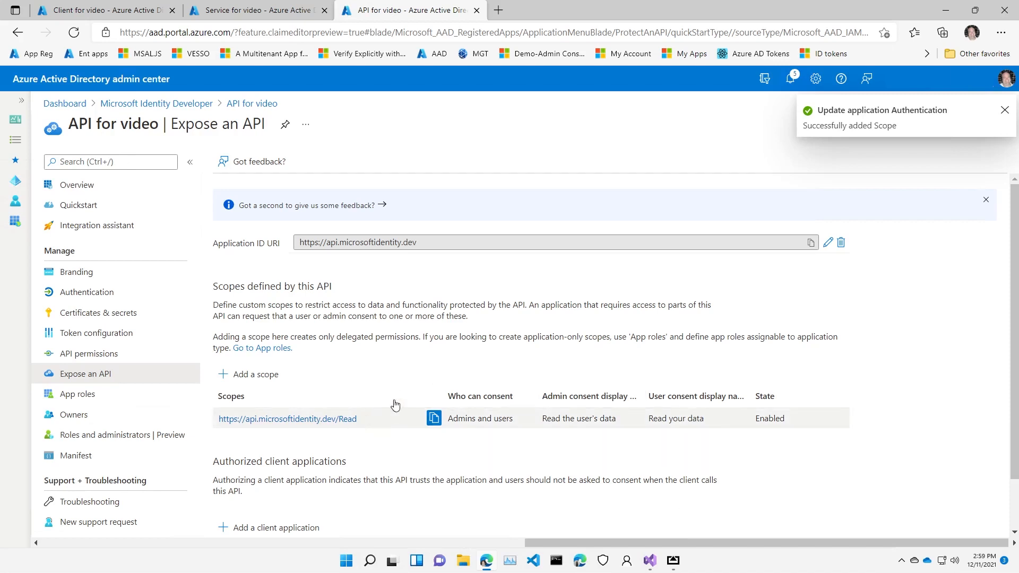
Add an admin-only Update scope with its admin consent name and update-all-data description.
click(255, 374)
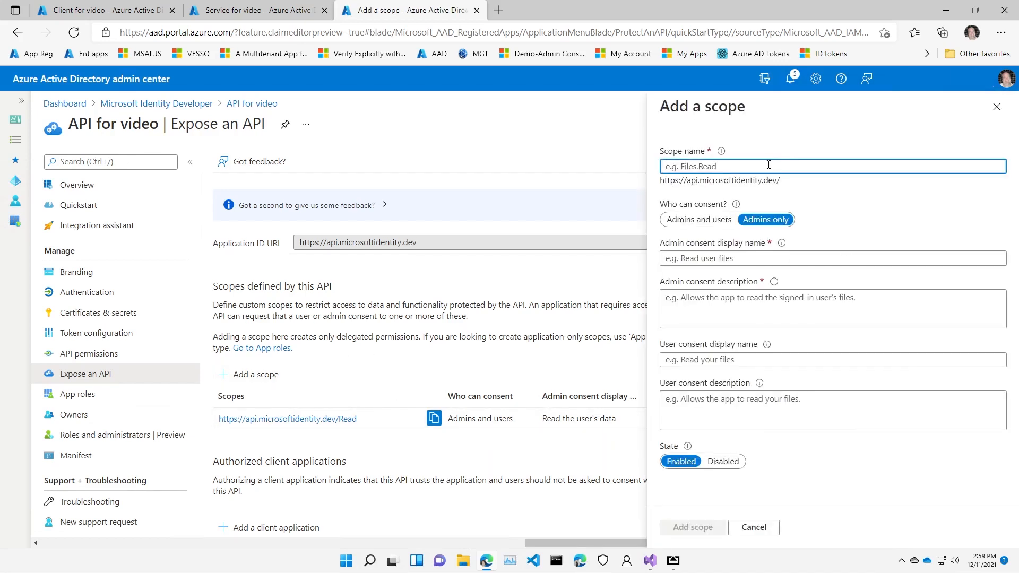
text(Update)
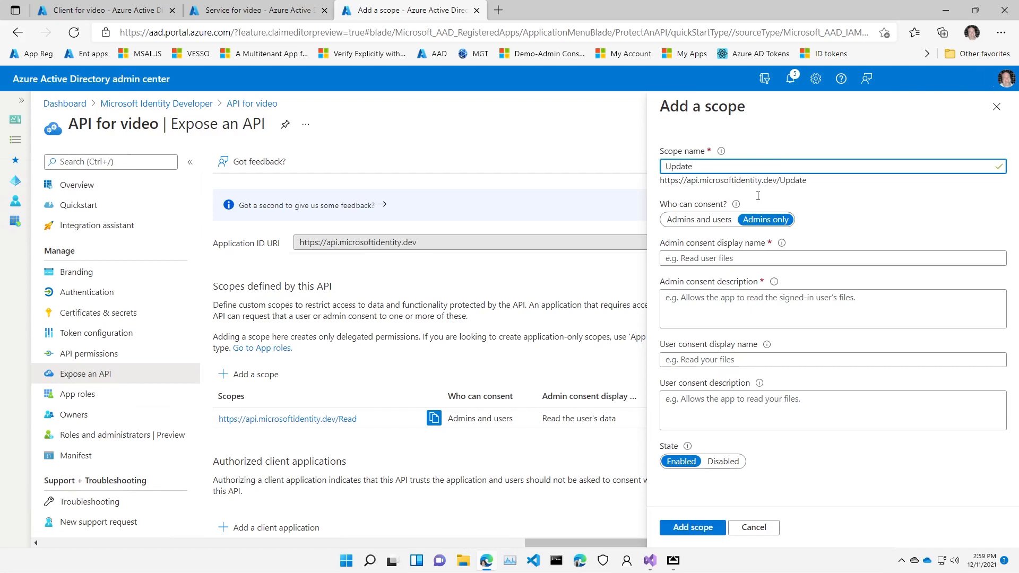
click(831, 258)
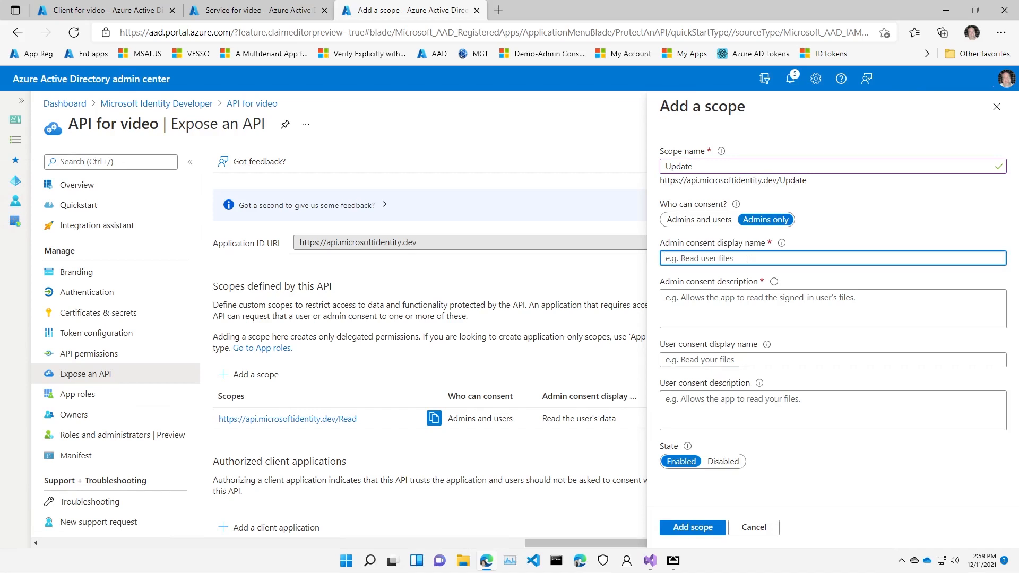
text(Udata)
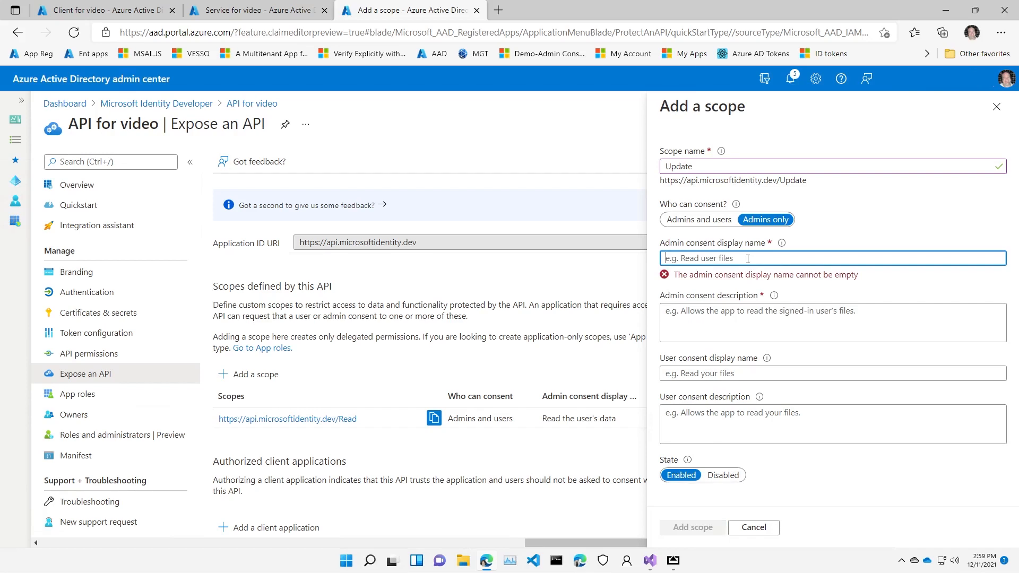
text(Updata data)
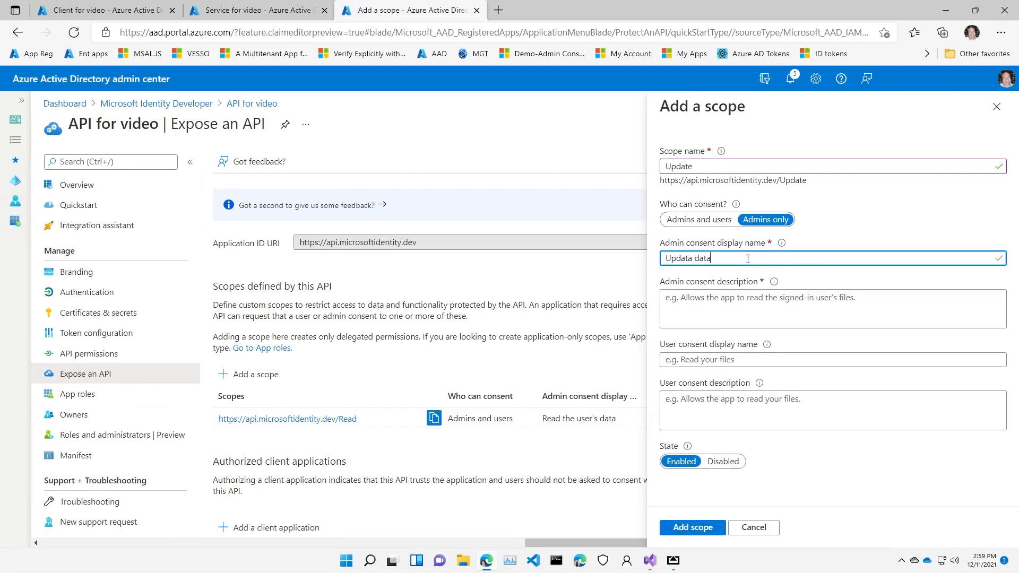
click(831, 309)
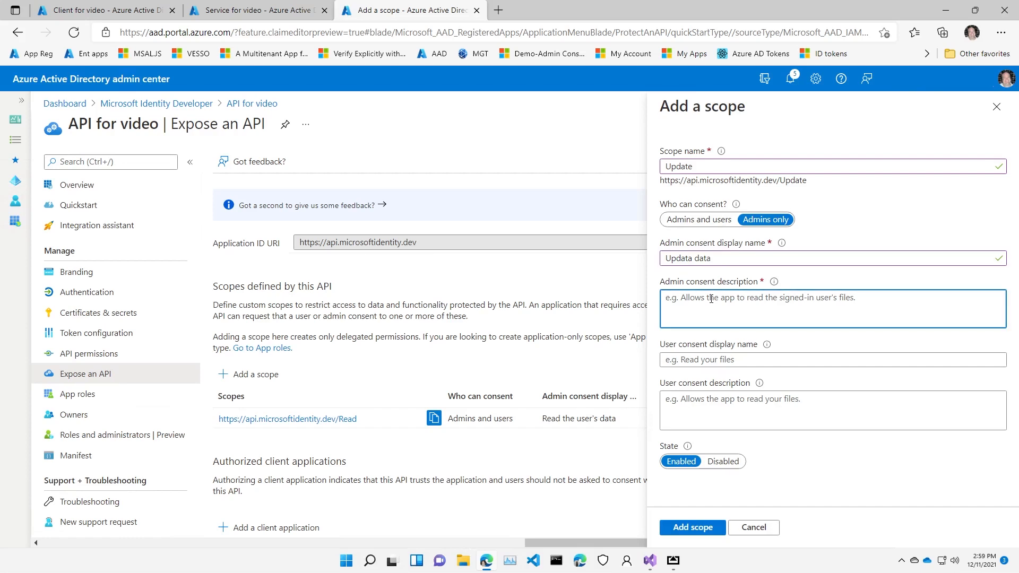
text(The app can)
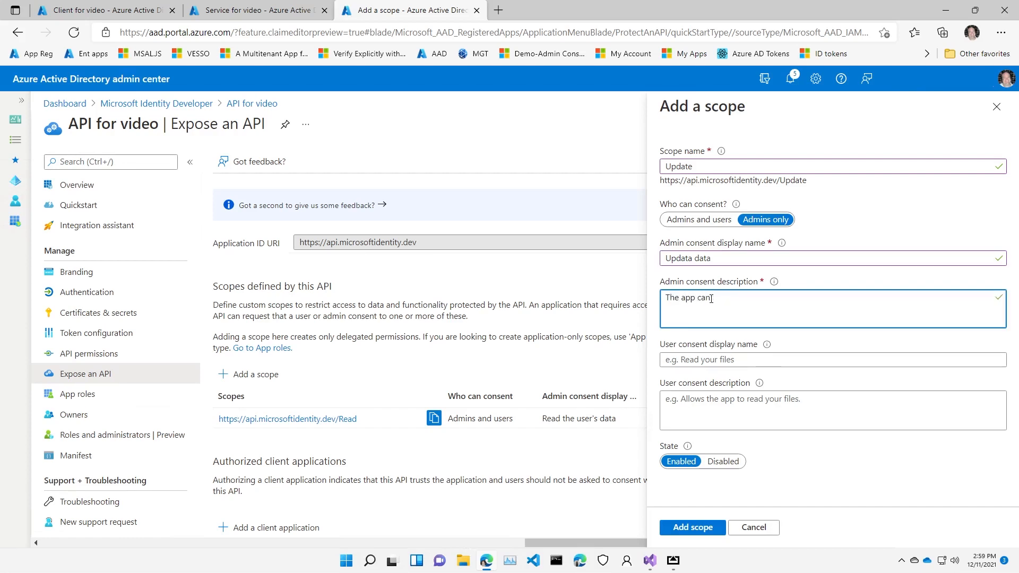
text(update a)
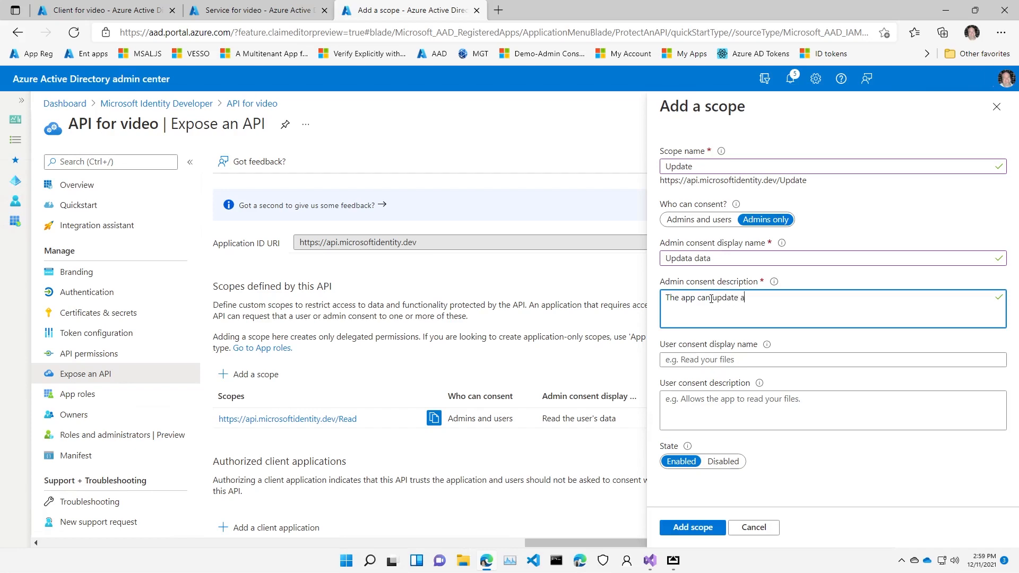
text(ll the data t)
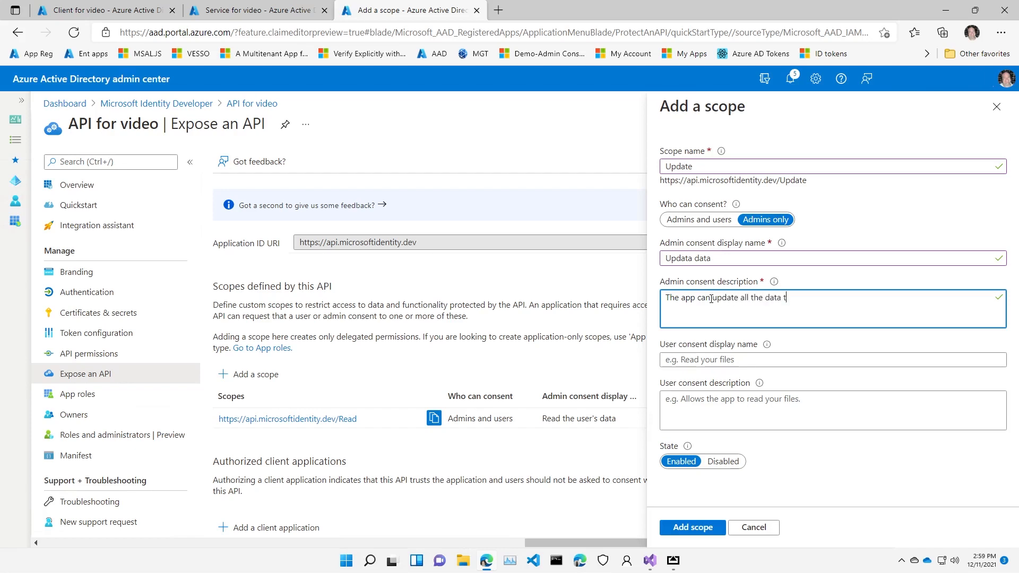
text(he user can access)
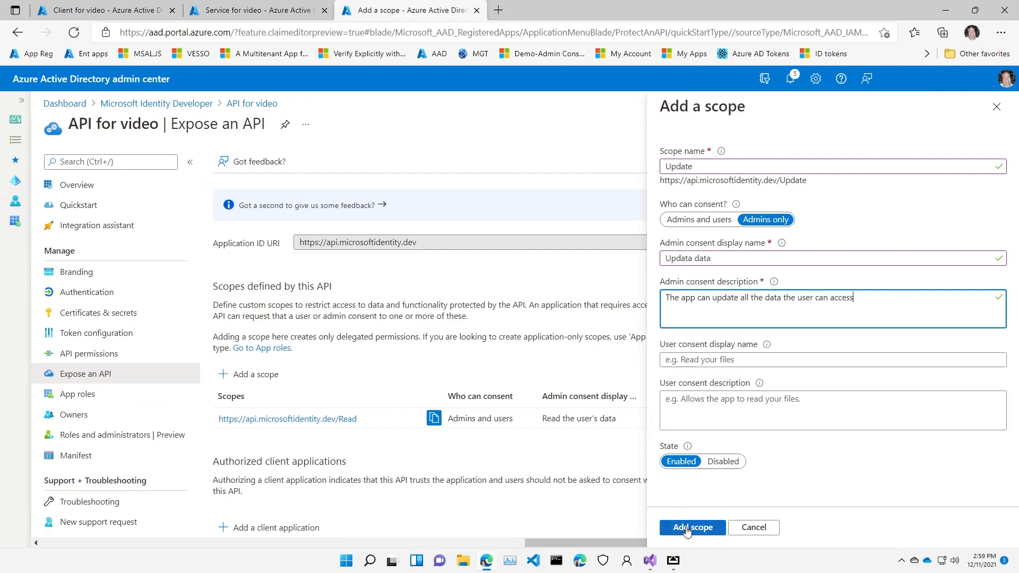
click(691, 527)
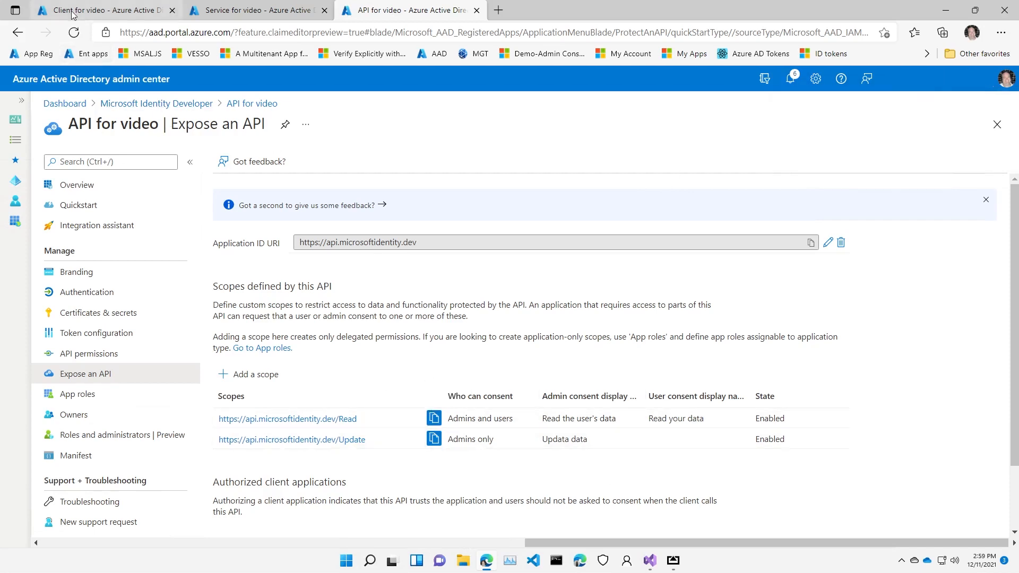
In Client for video, start adding an API permission and list My APIs.
click(101, 10)
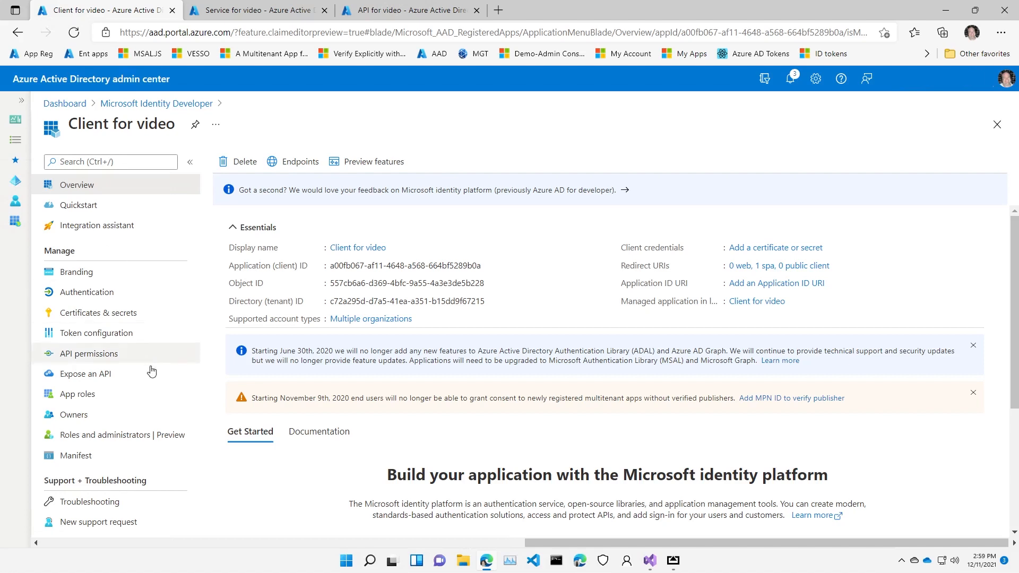
mouse_move(88, 353)
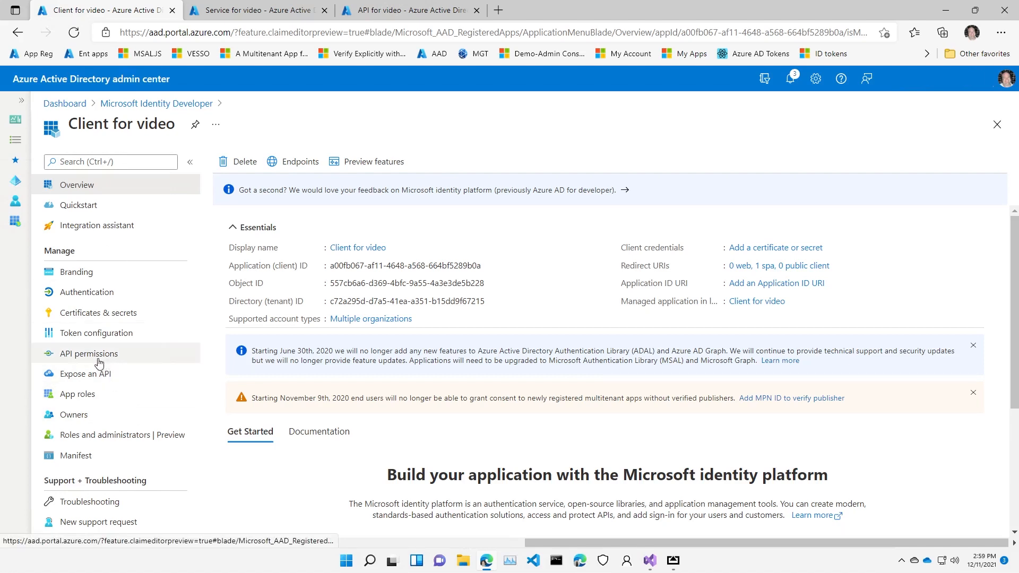
click(87, 353)
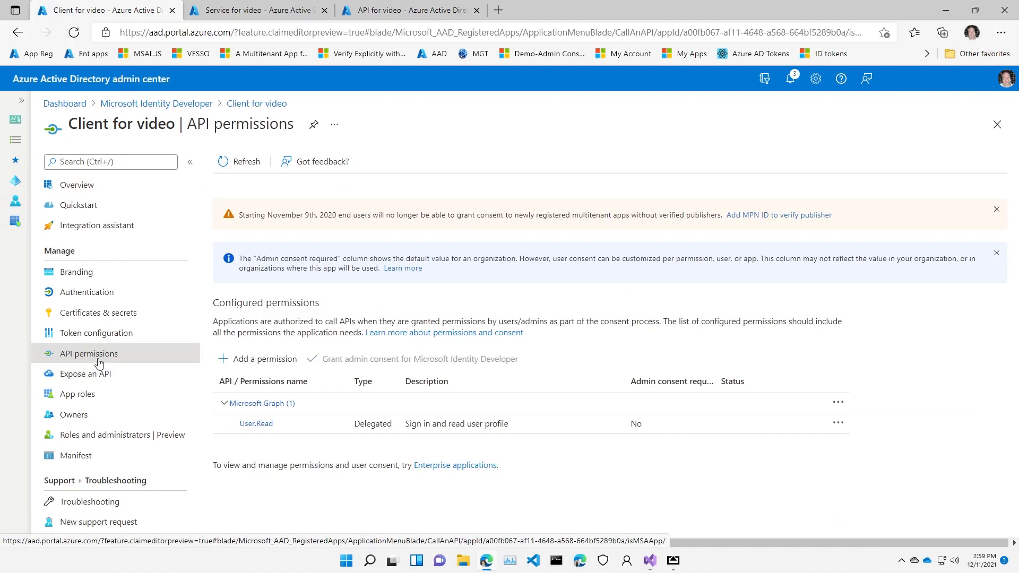
click(263, 359)
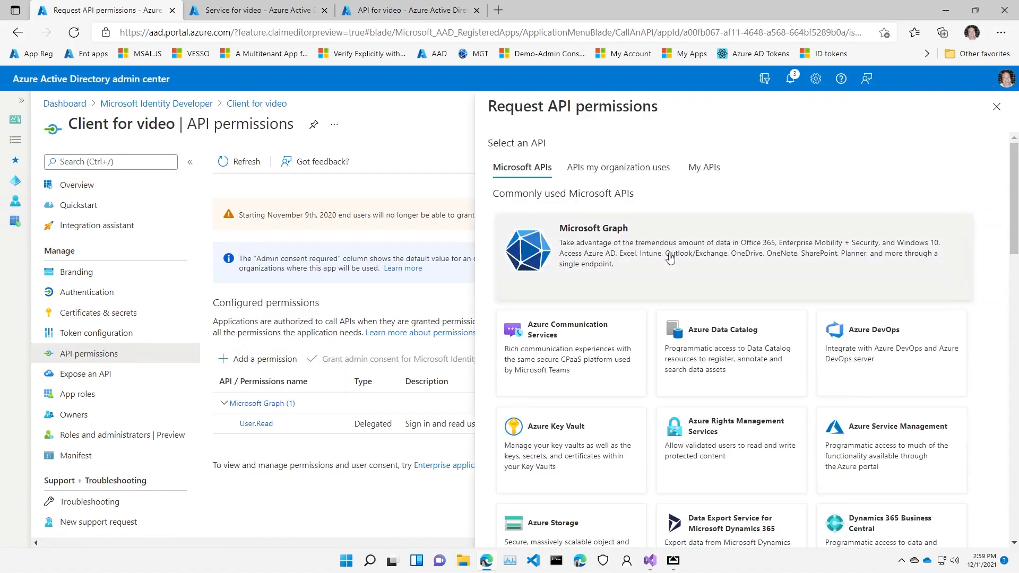
mouse_move(880, 404)
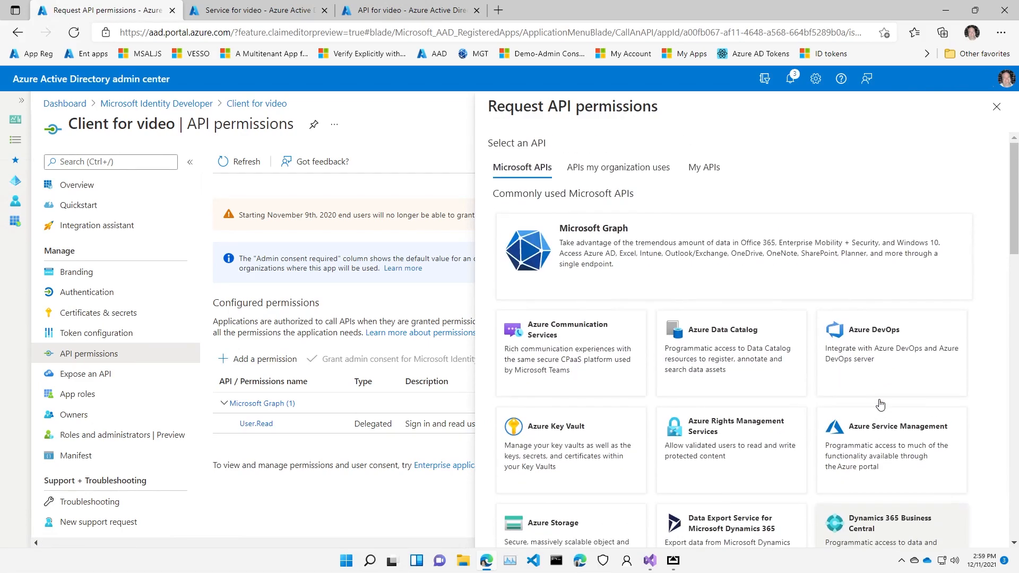
click(618, 167)
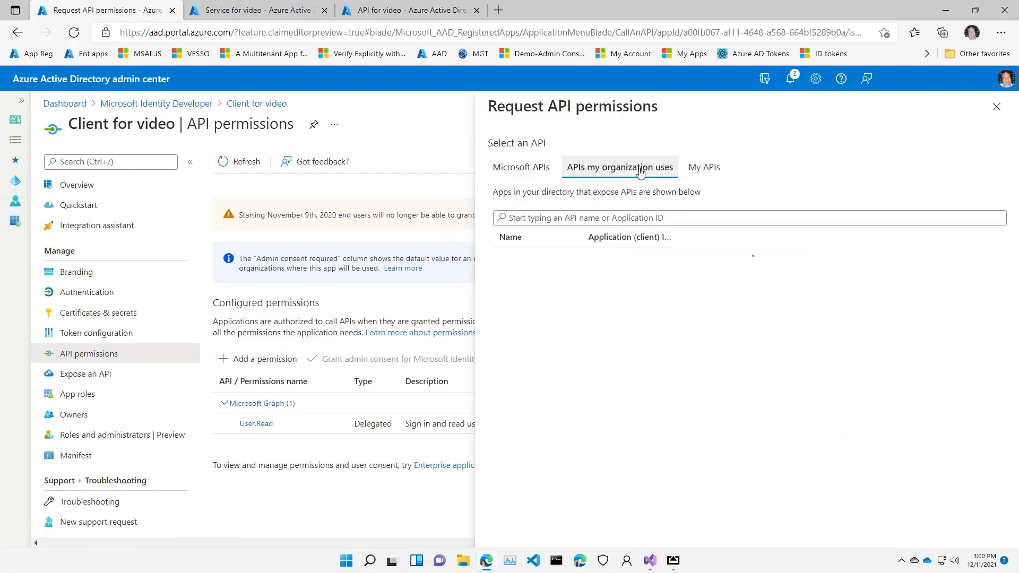
click(619, 168)
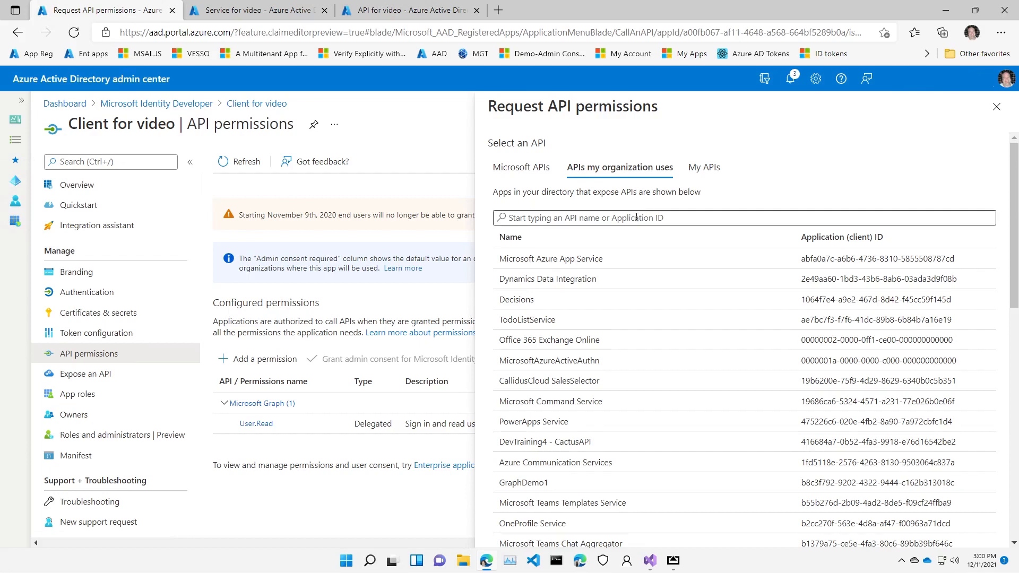
click(704, 167)
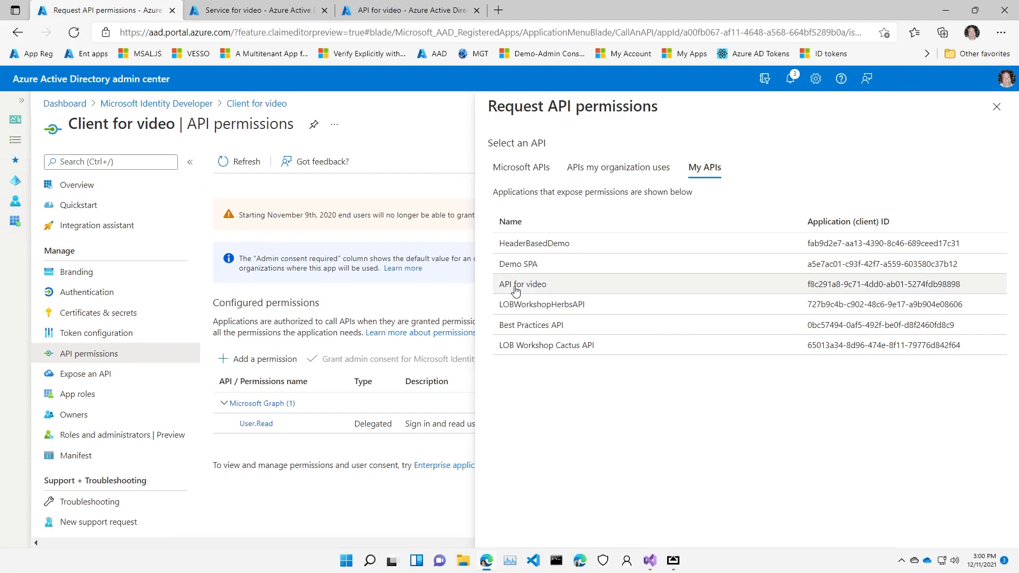
Give Client for video delegated Read permission on API for video, then return to API for video.
click(522, 284)
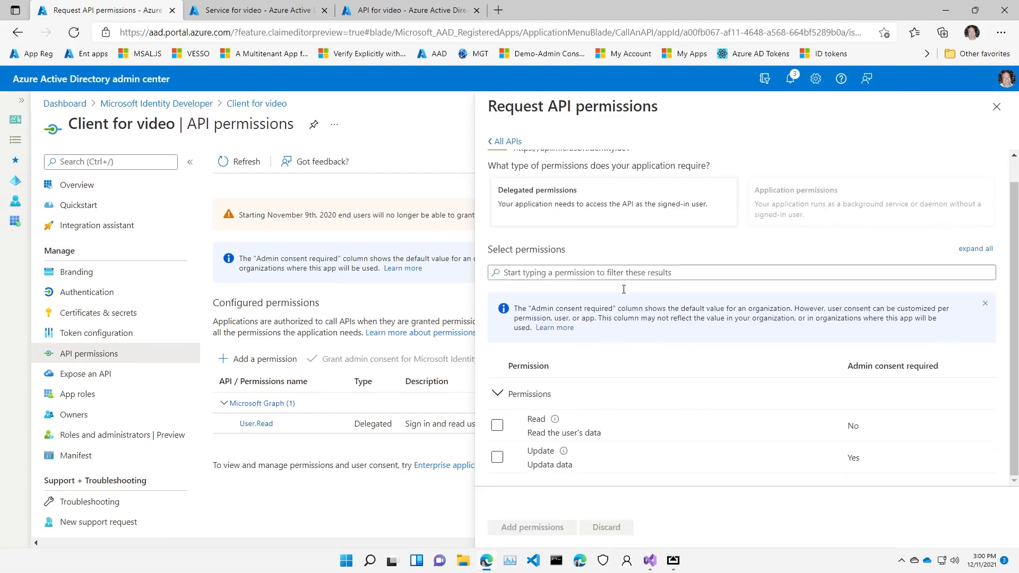
triple_click(601, 203)
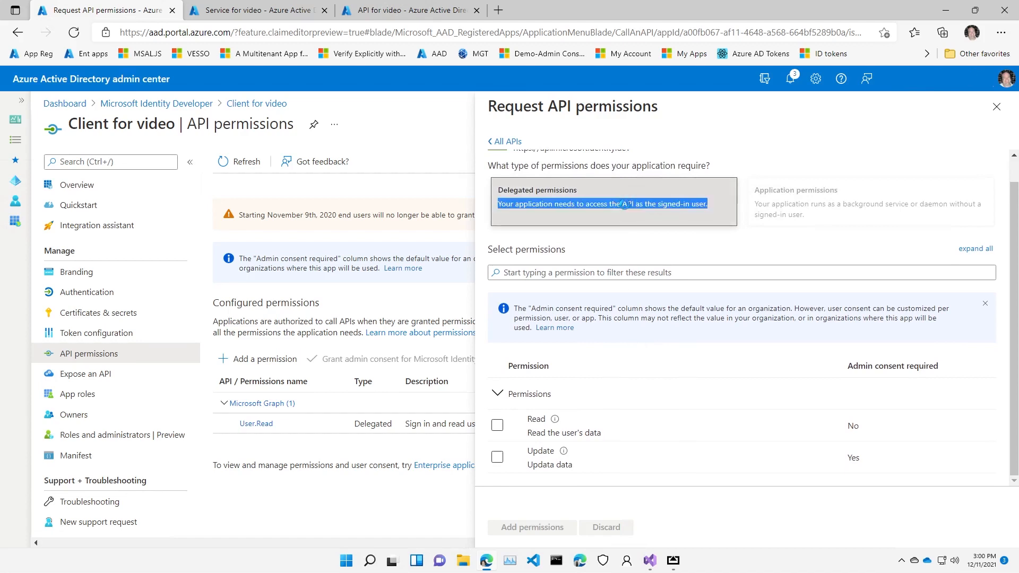
mouse_move(887, 224)
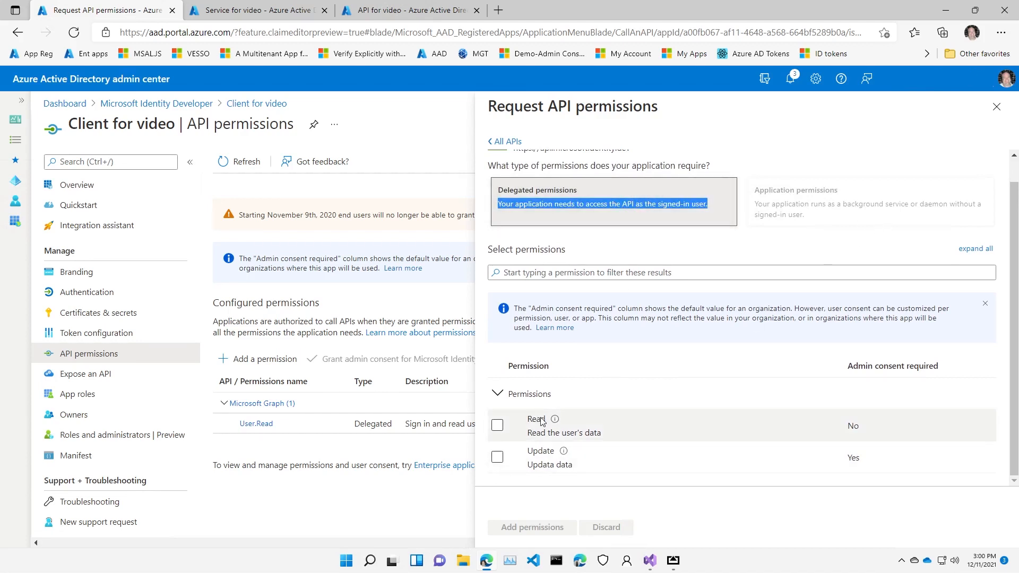
mouse_move(562, 451)
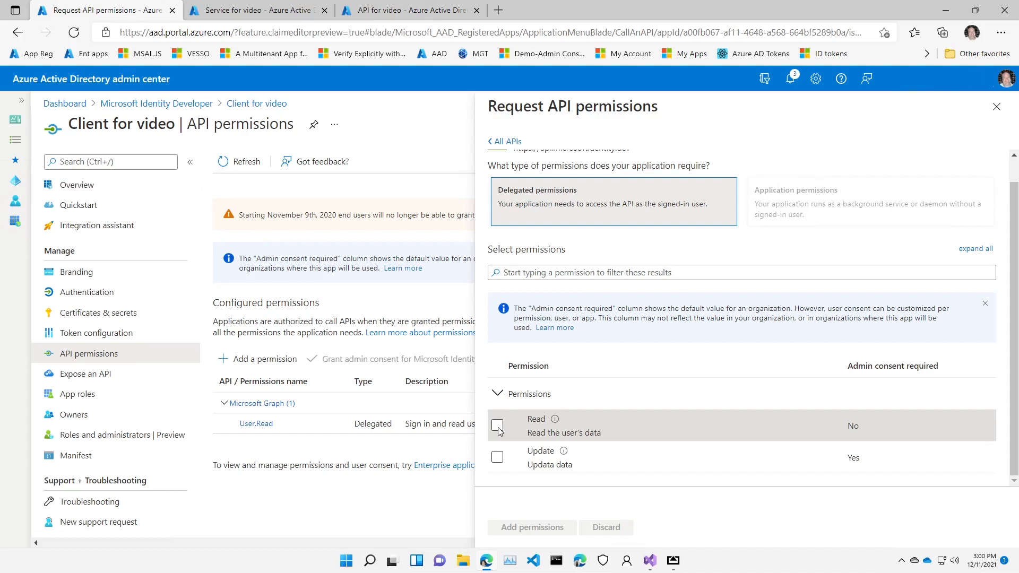
click(497, 425)
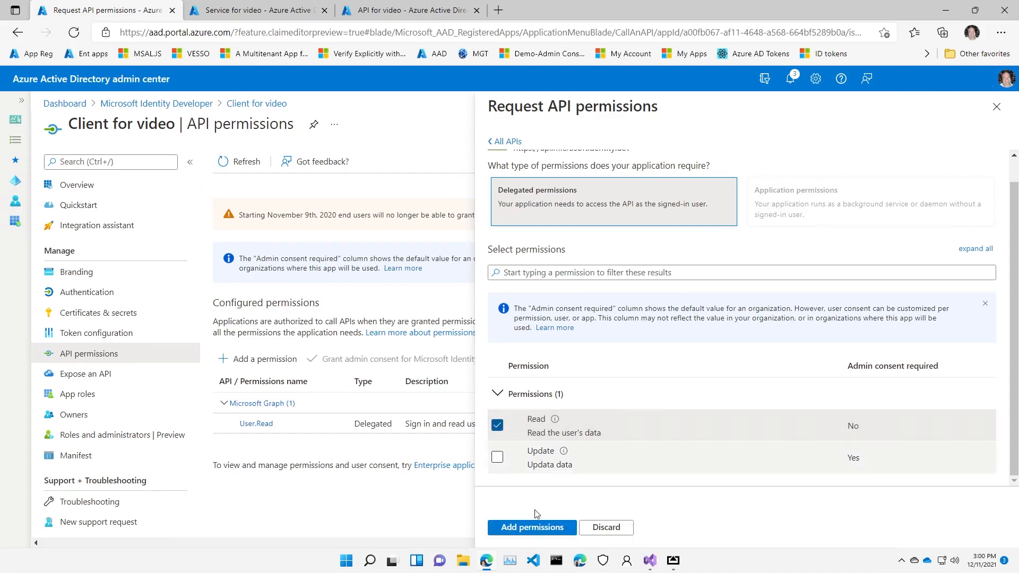
click(532, 527)
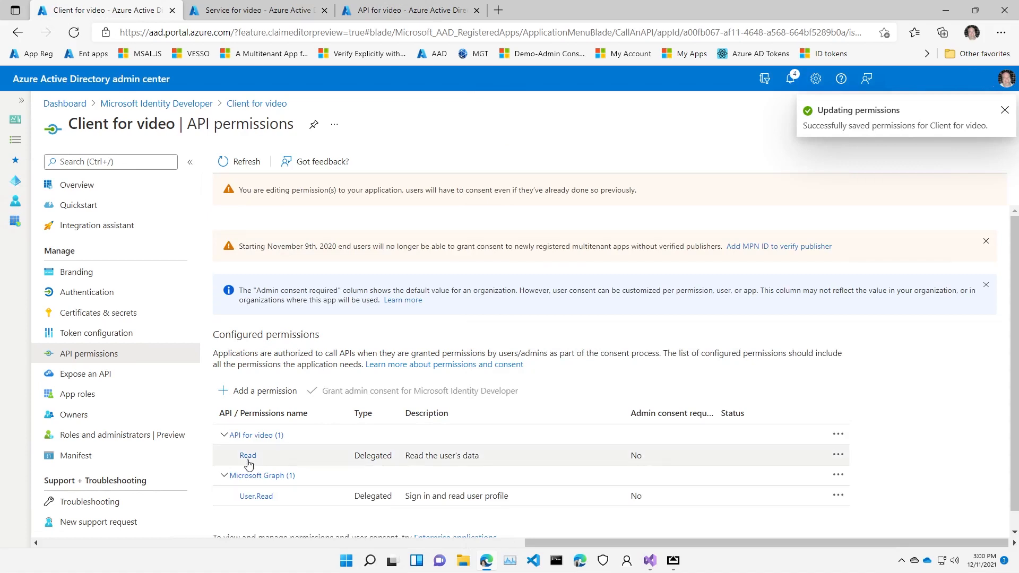
click(248, 455)
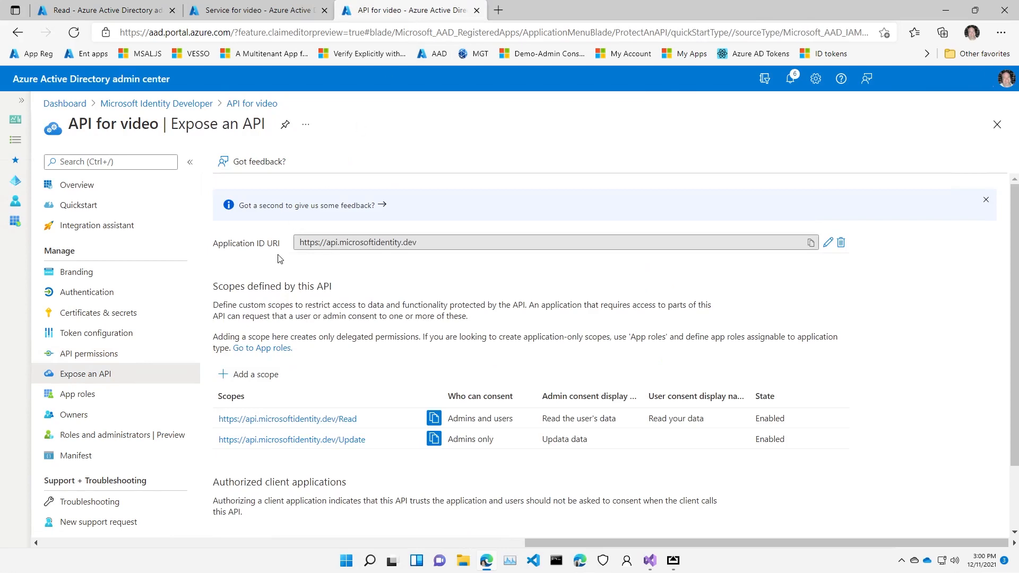
mouse_move(76, 394)
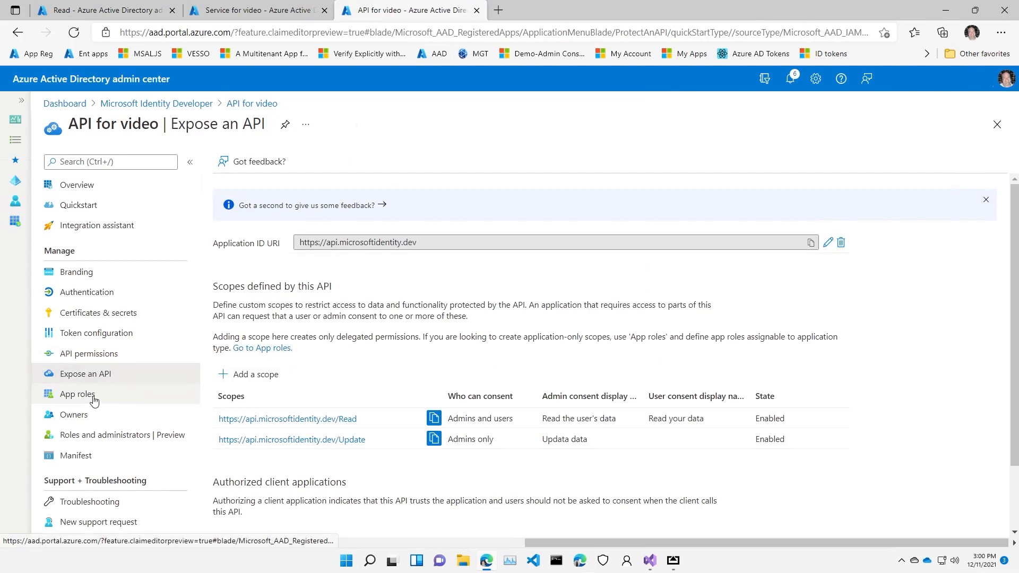
Create the application app role Read All Data, value ReadAll, described as reading all users' data.
click(76, 394)
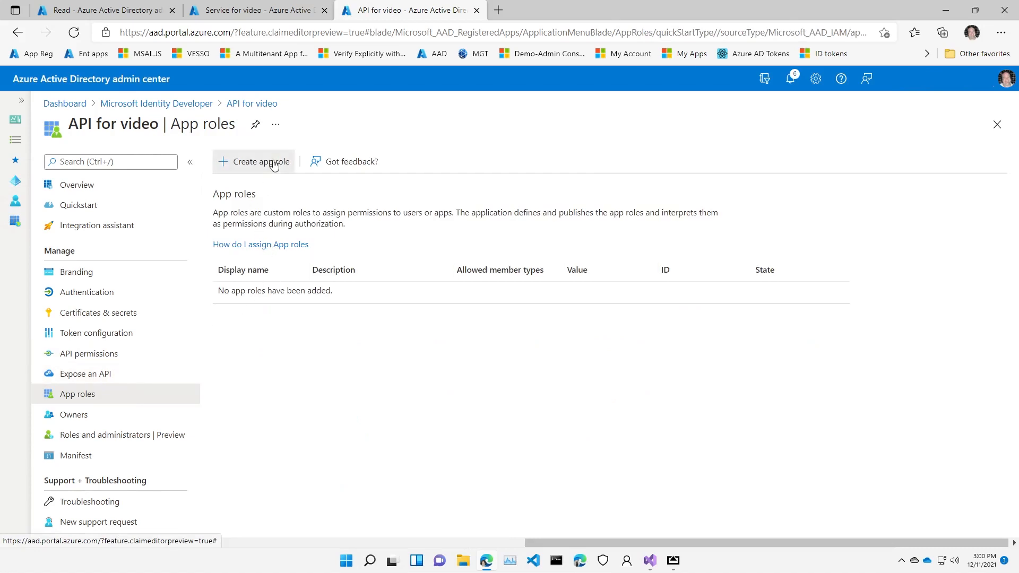
click(259, 161)
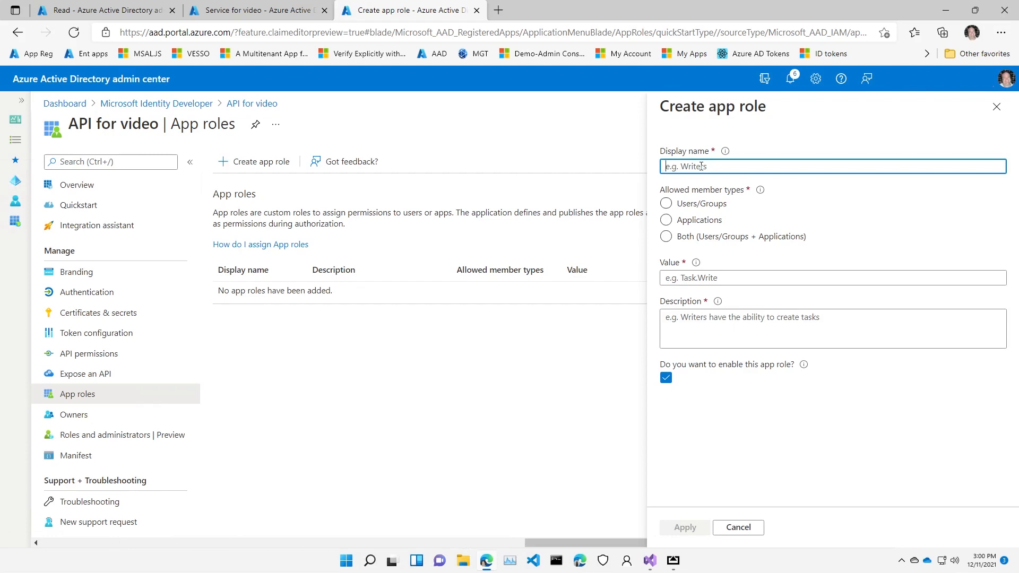
text(Read)
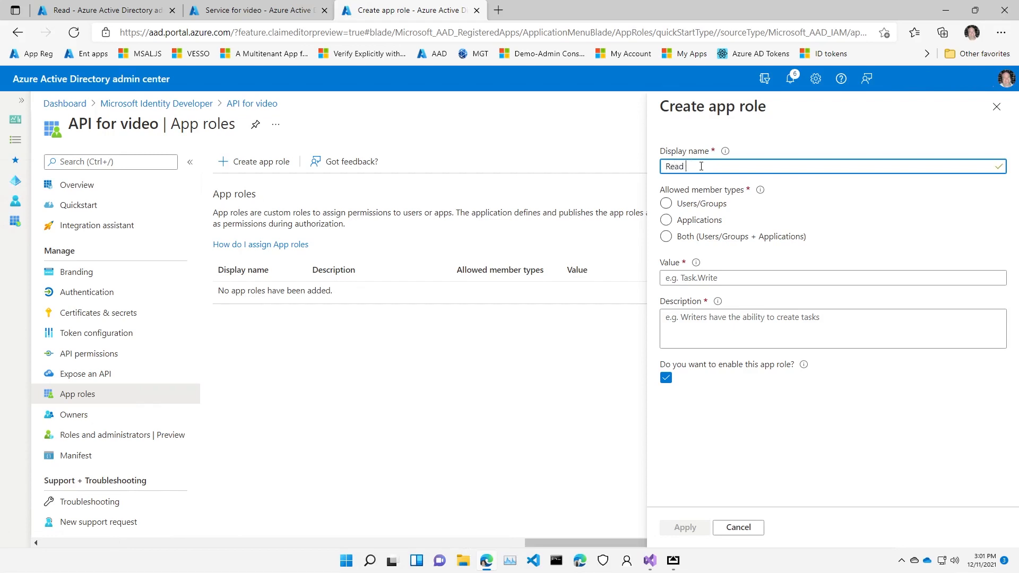
text(All Data)
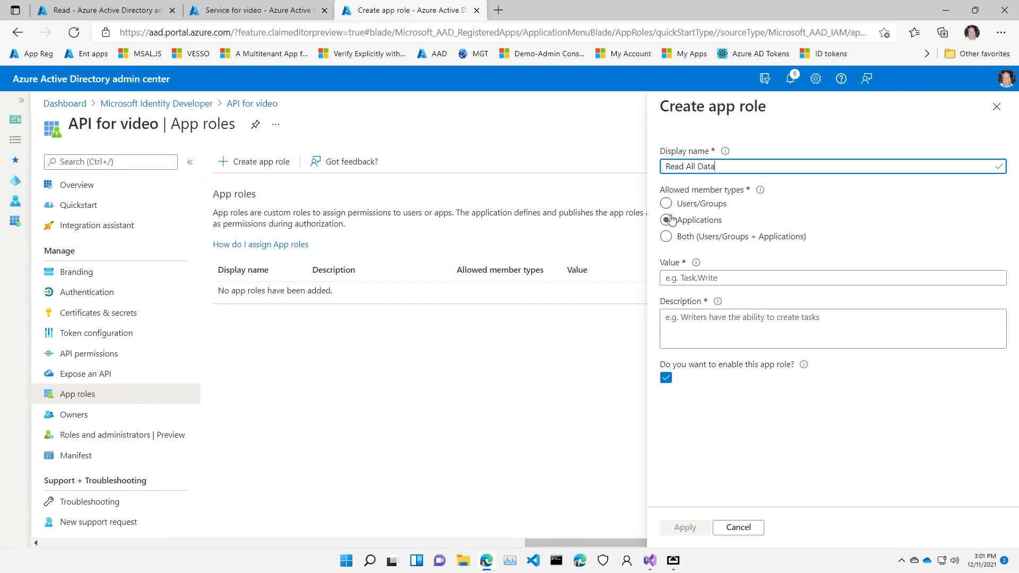
click(666, 219)
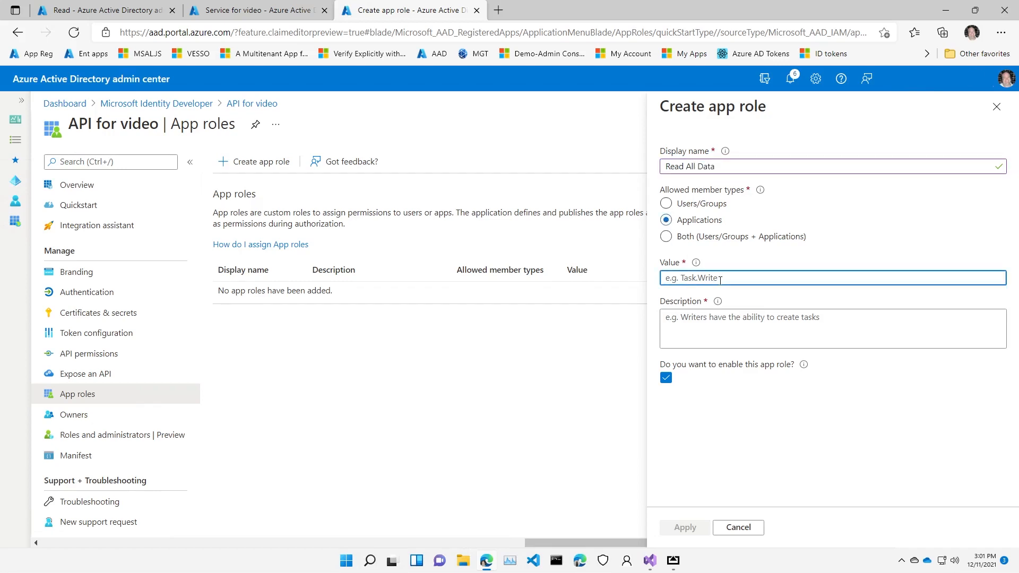
text(ReadAll)
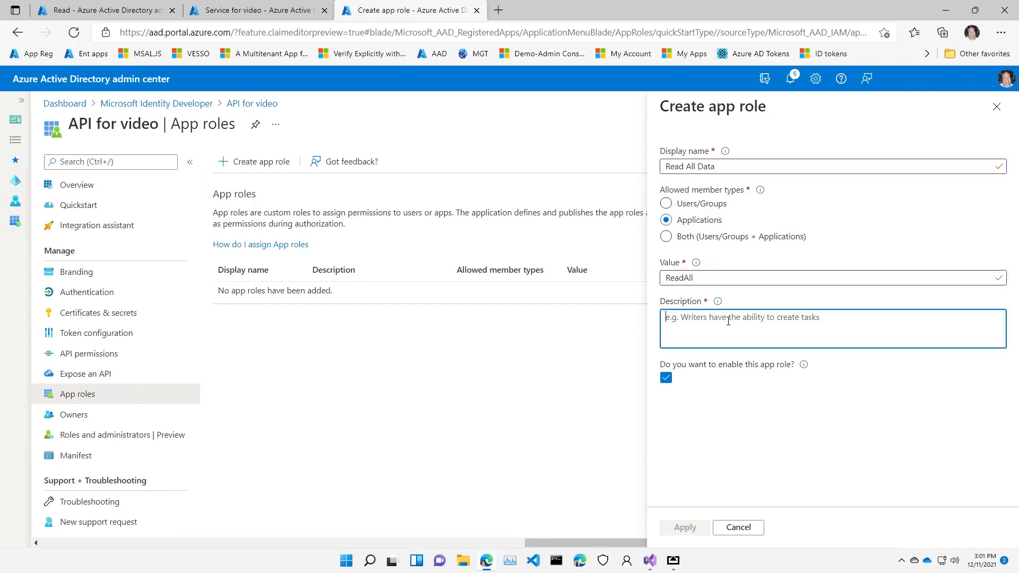
text(The app)
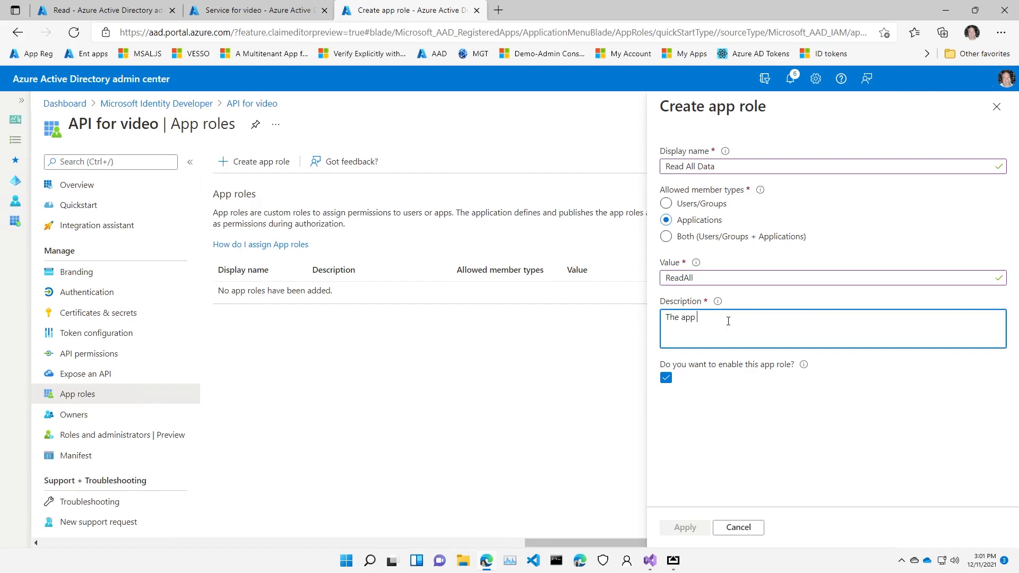
text(can read all)
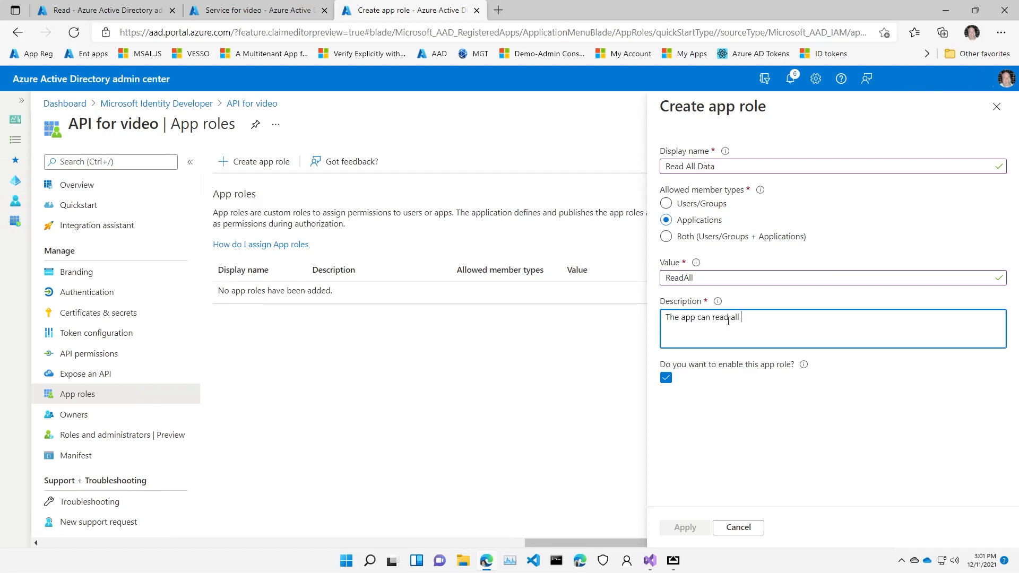
text(data for)
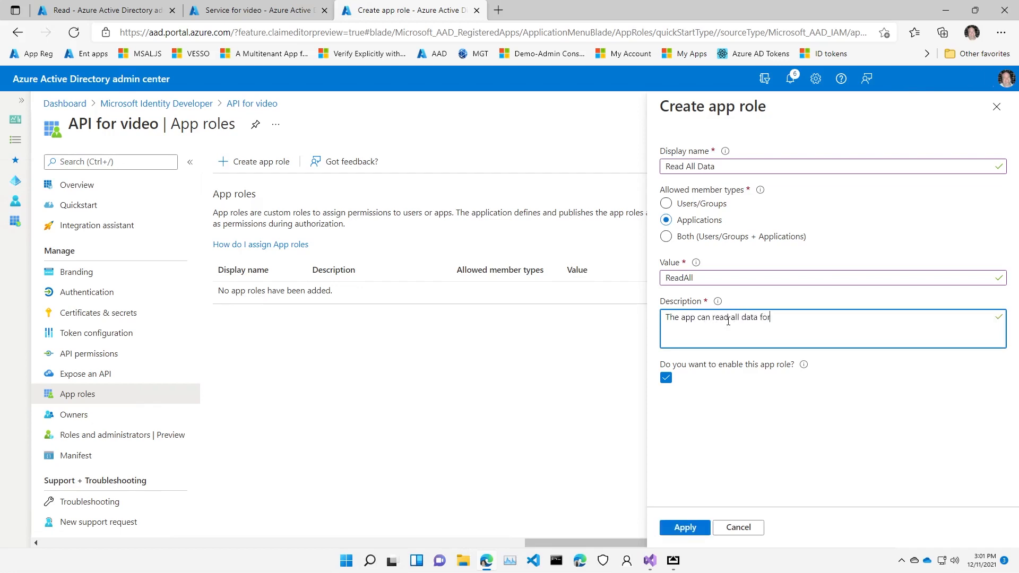
text(all user)
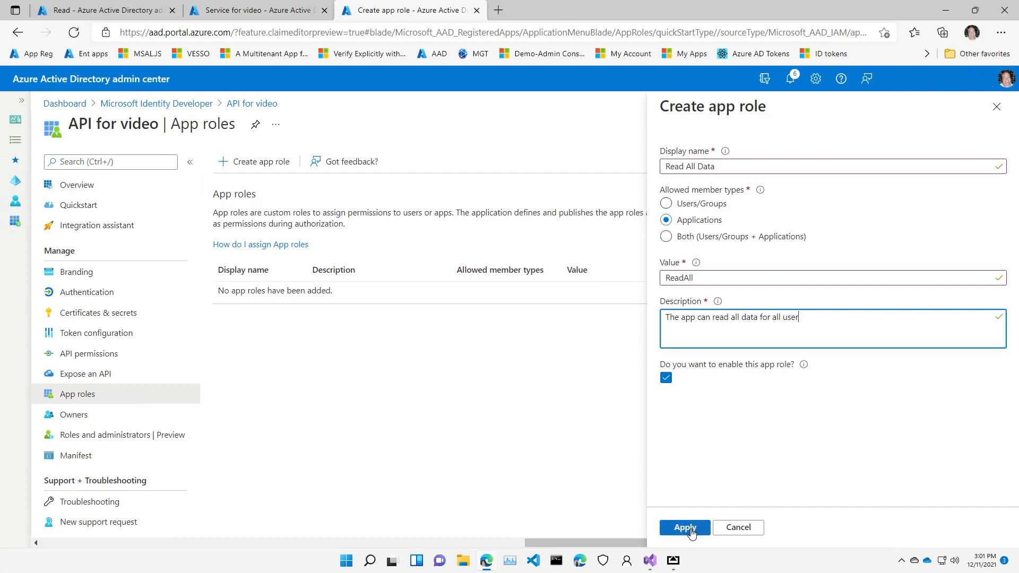
click(684, 527)
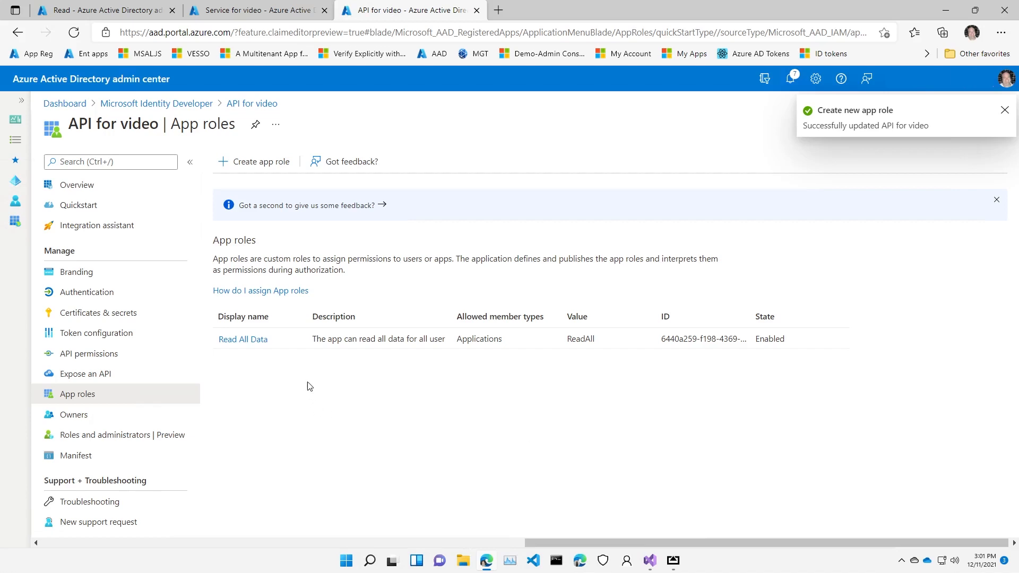
Create the application app role Update All Data, value UpdateAll, described as updating all data.
click(260, 161)
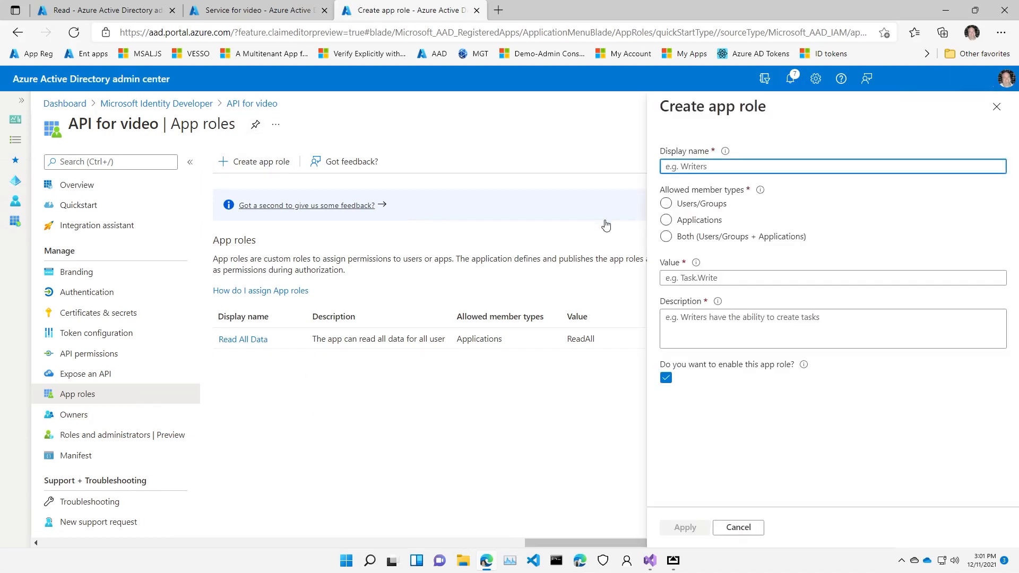
text(Update All Data)
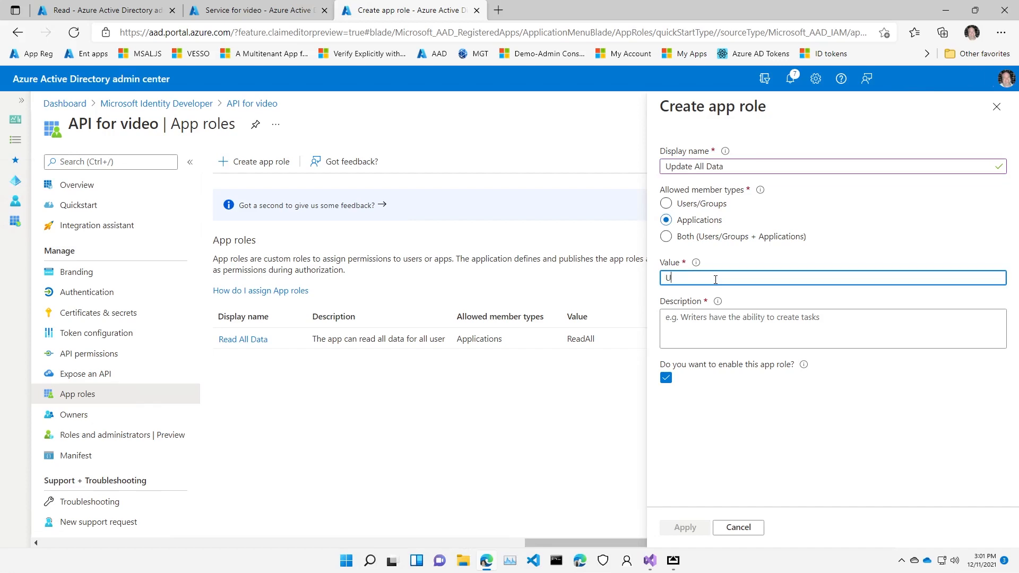
text(pdateAll)
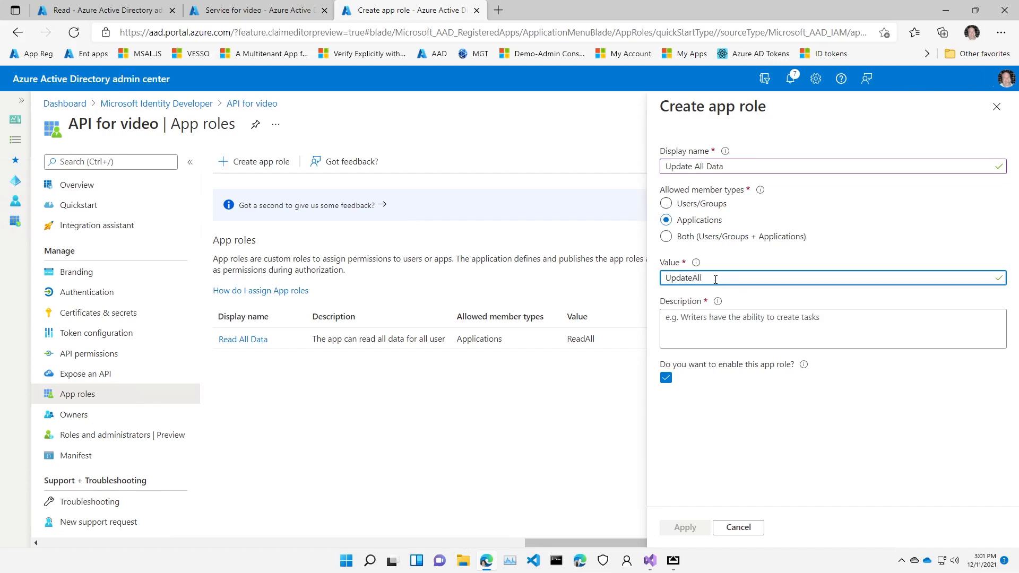
click(832, 328)
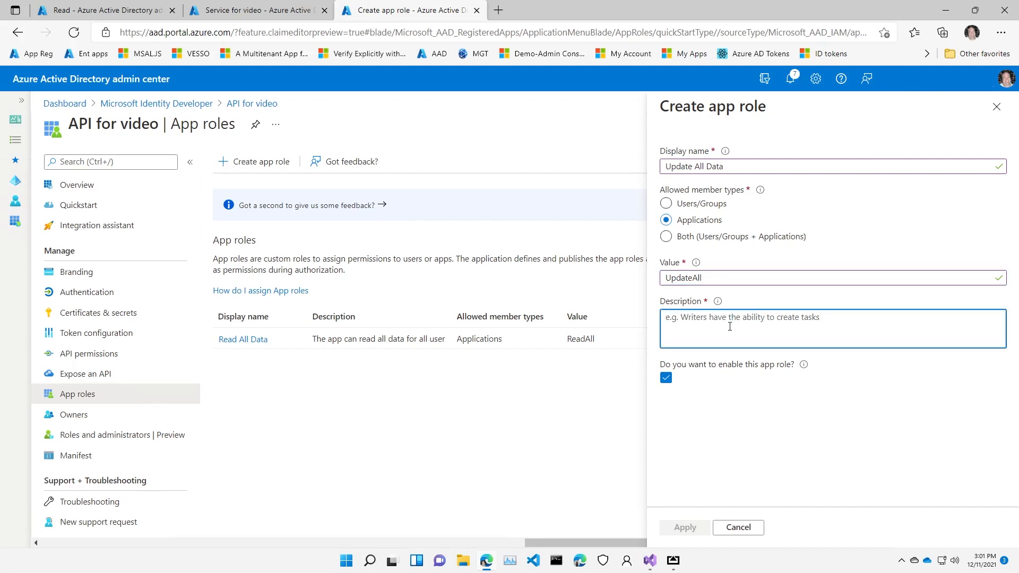
text(The)
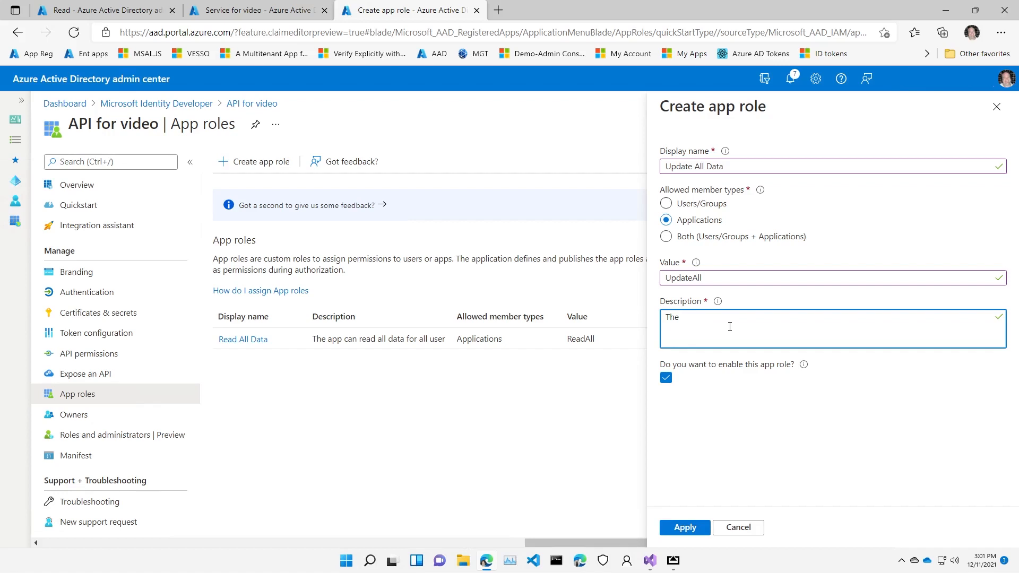
text(app)
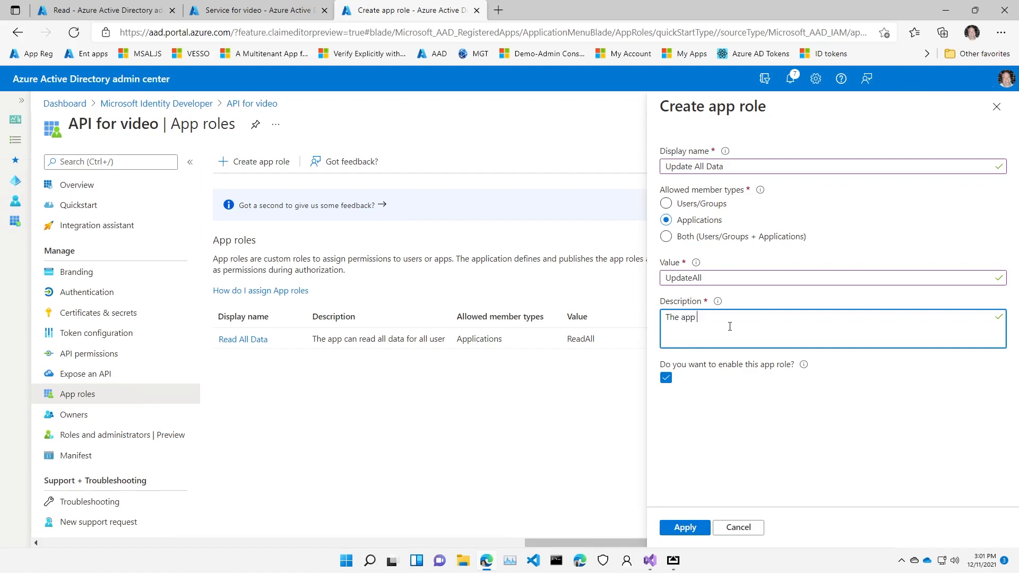
text(can up)
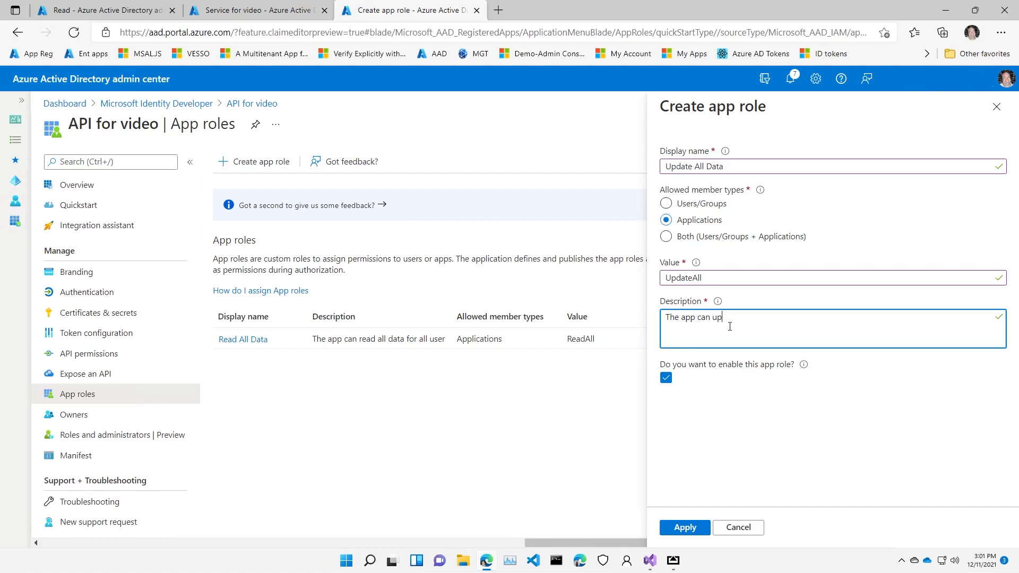
text(date all data for all users.)
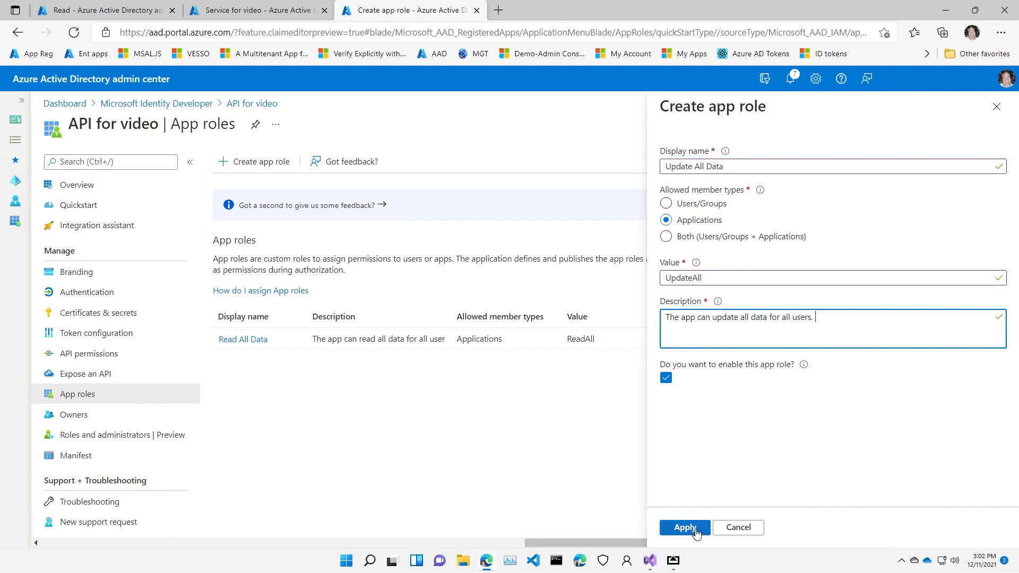
click(684, 527)
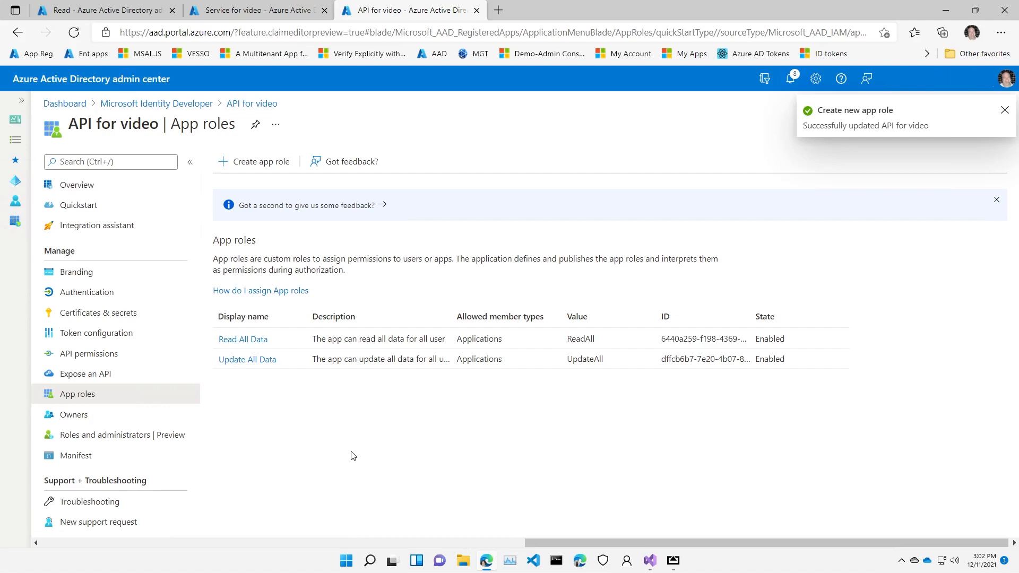
Show the API permissions of Service for video, listing delegated Microsoft Graph User.Read.
click(253, 9)
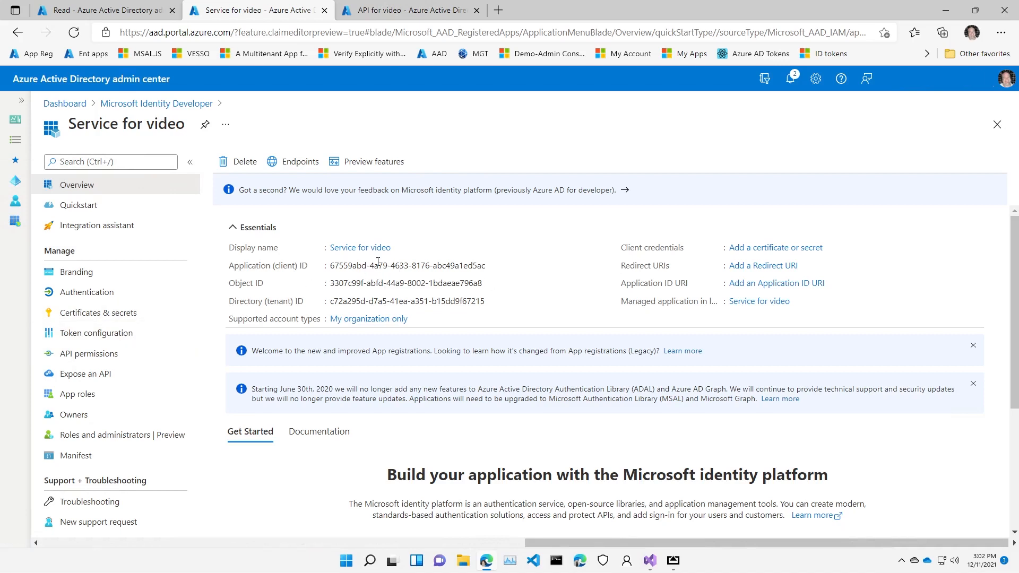
click(89, 353)
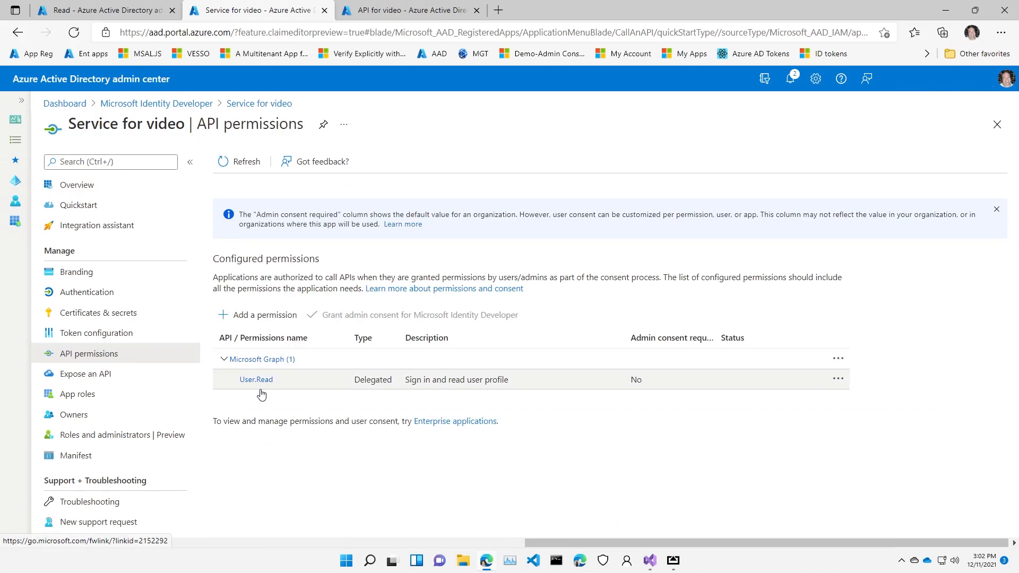
mouse_move(850, 389)
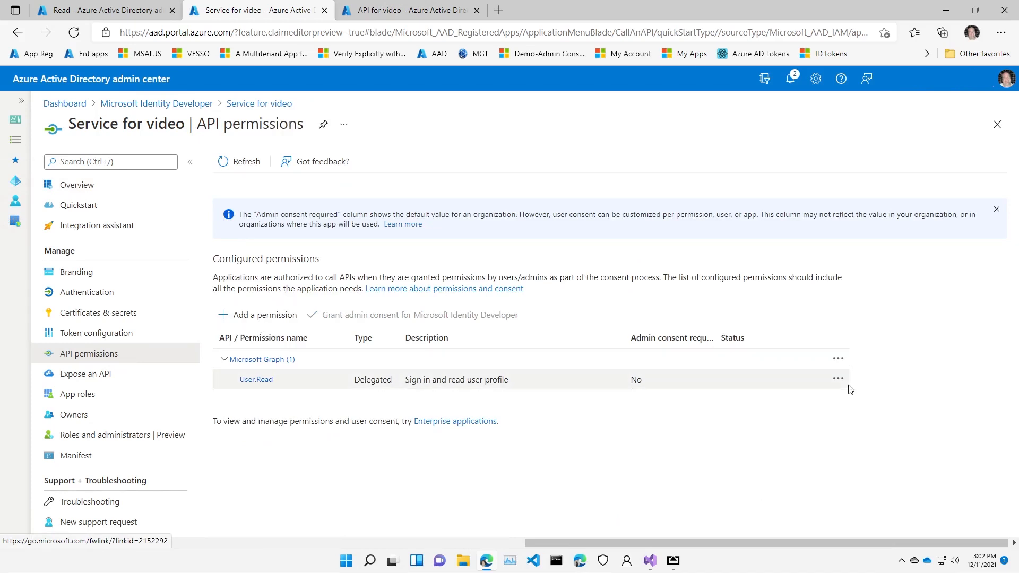
Remove the Microsoft Graph User.Read permission from Service for video and dismiss the notification.
click(838, 379)
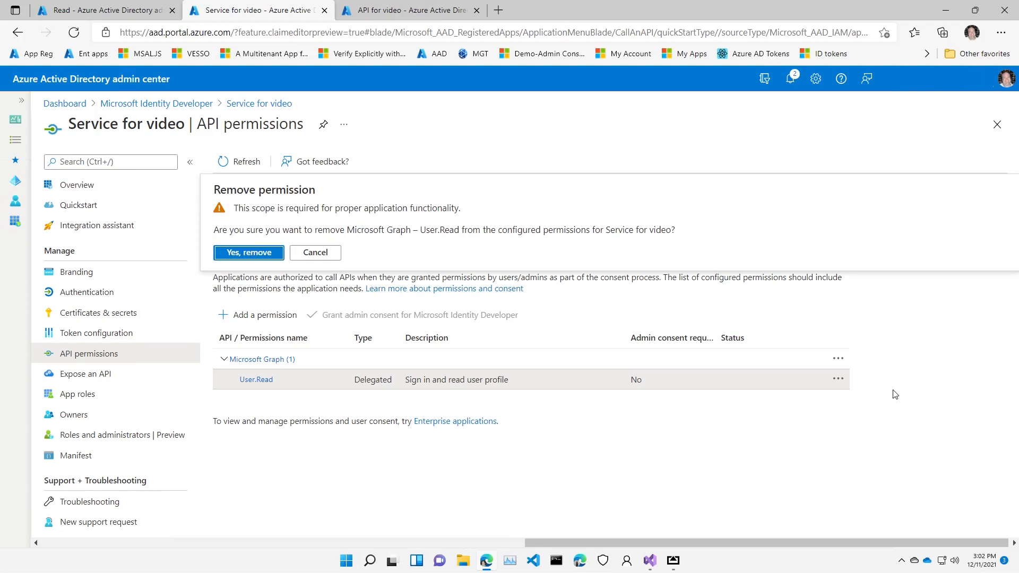
click(248, 252)
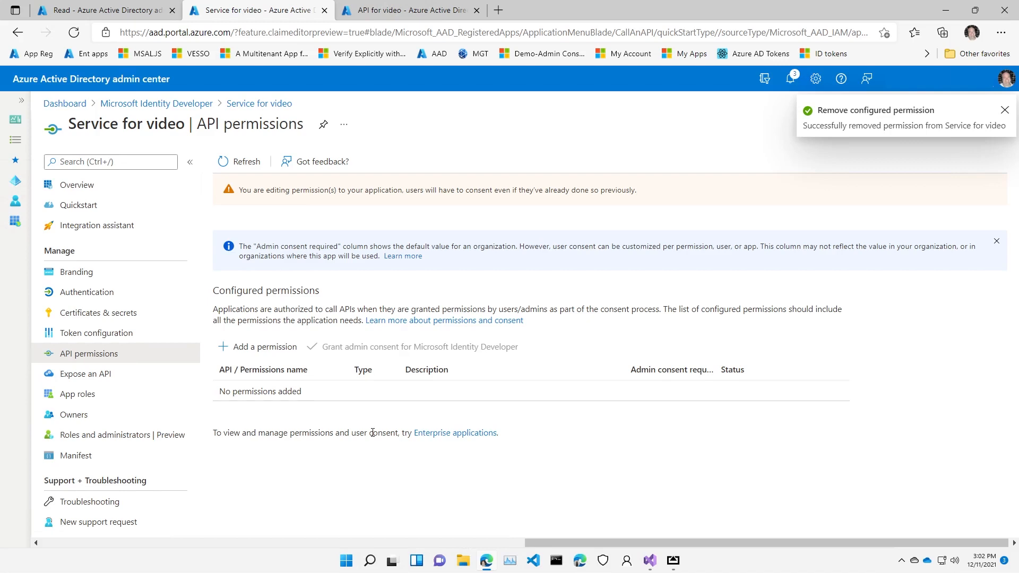
click(1005, 109)
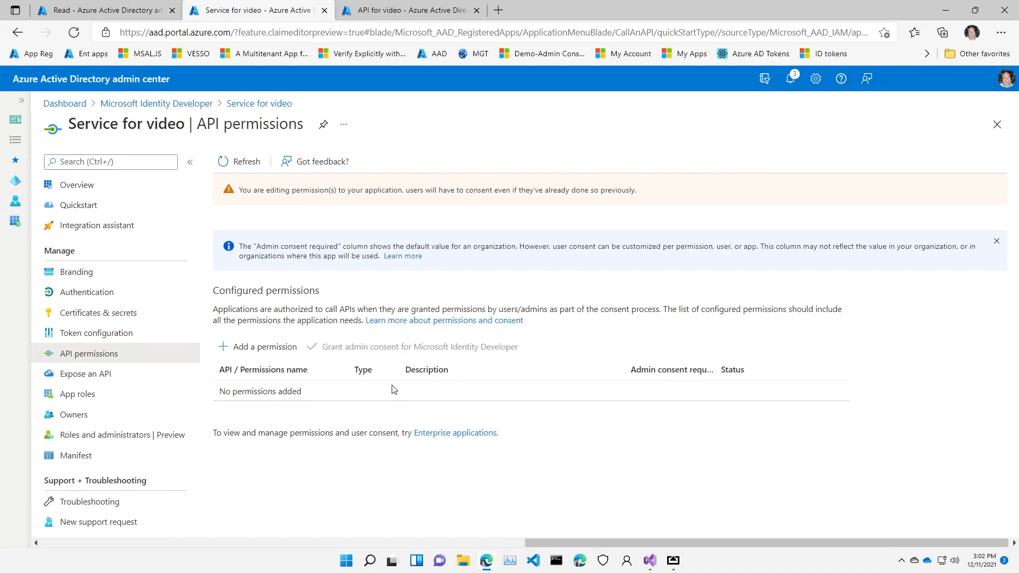
mouse_move(415, 406)
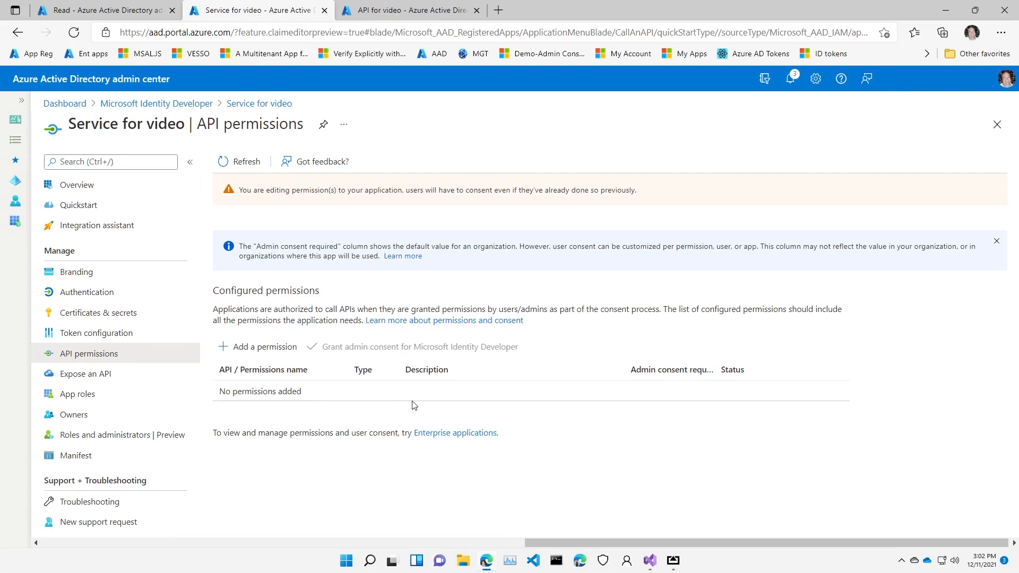
Add API for video's UpdateAll application permission to Service for video.
click(258, 347)
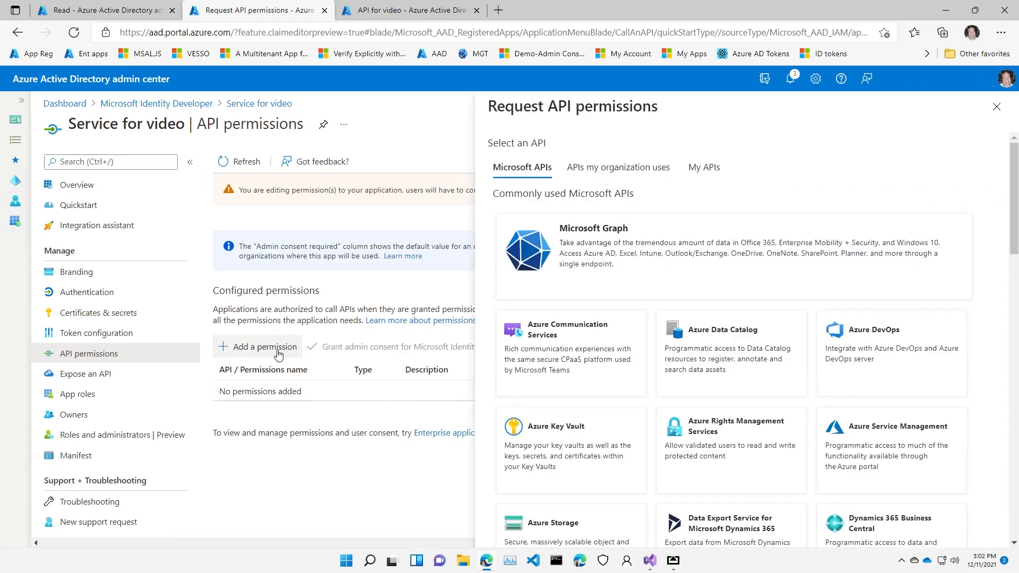
click(704, 167)
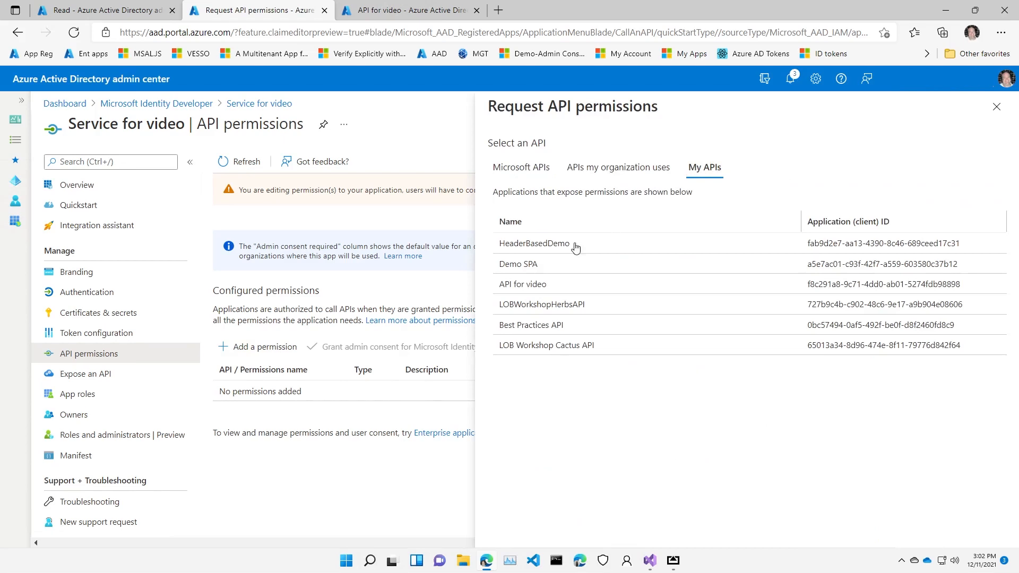
click(522, 284)
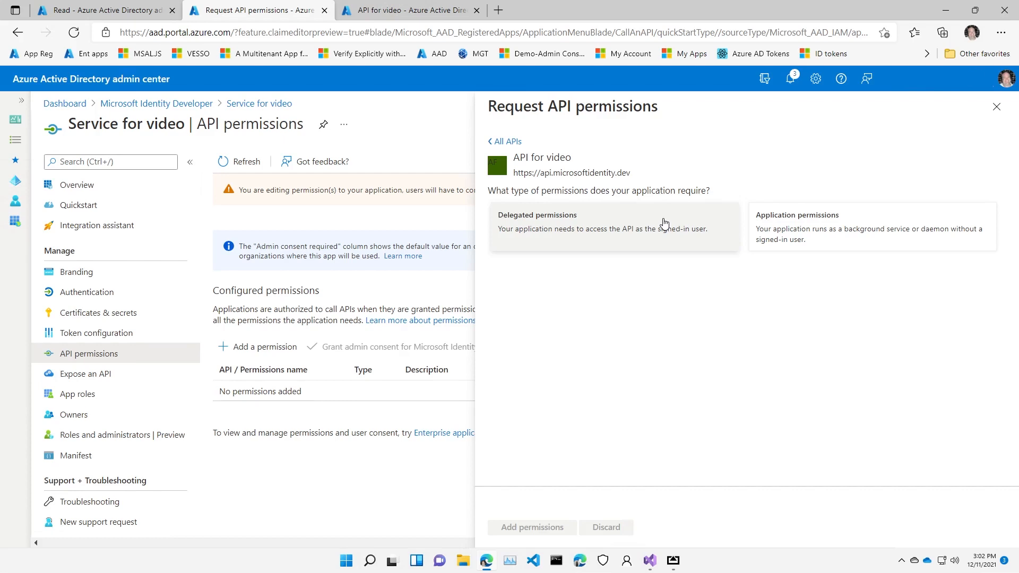
click(871, 227)
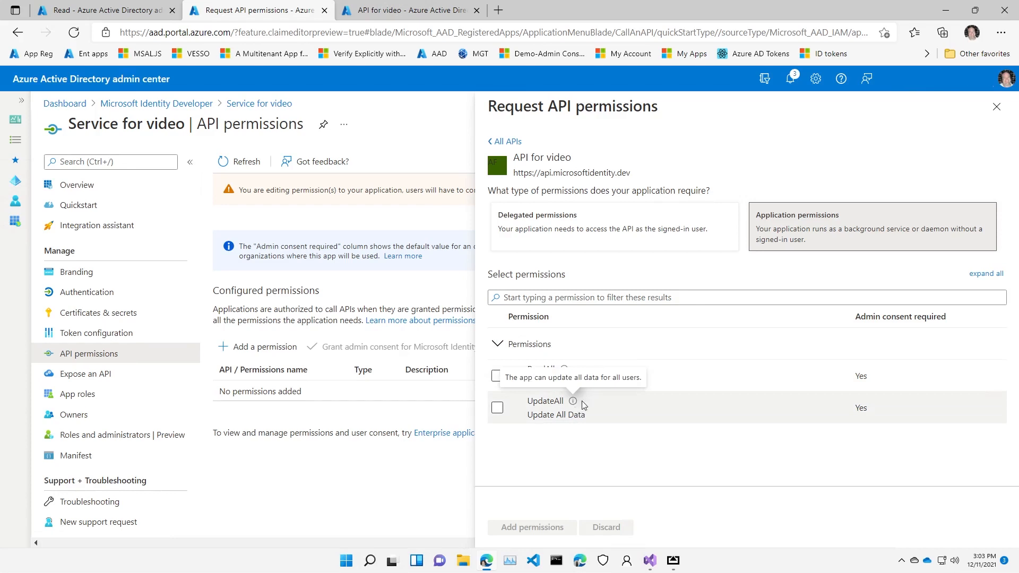
click(498, 407)
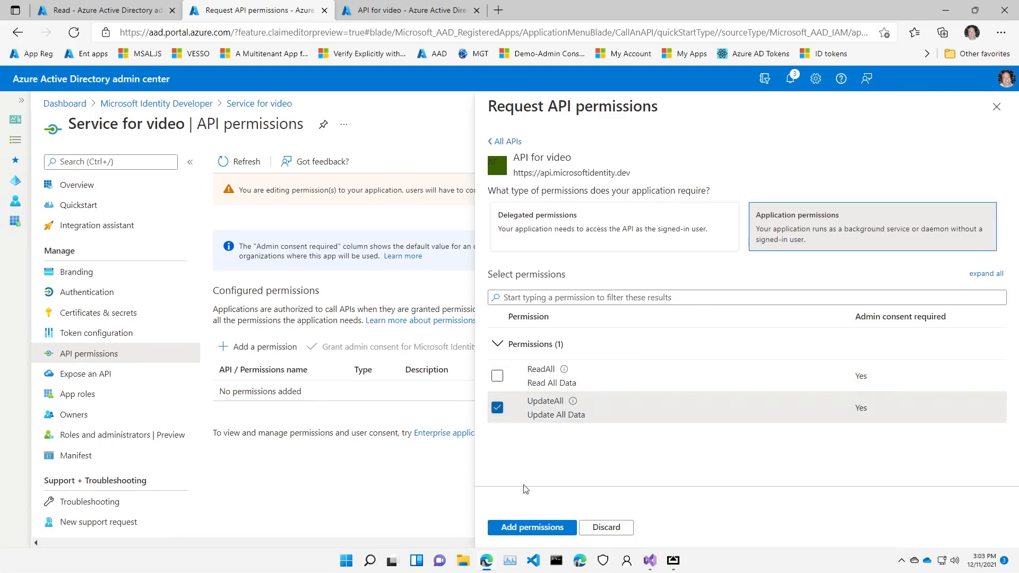
click(530, 527)
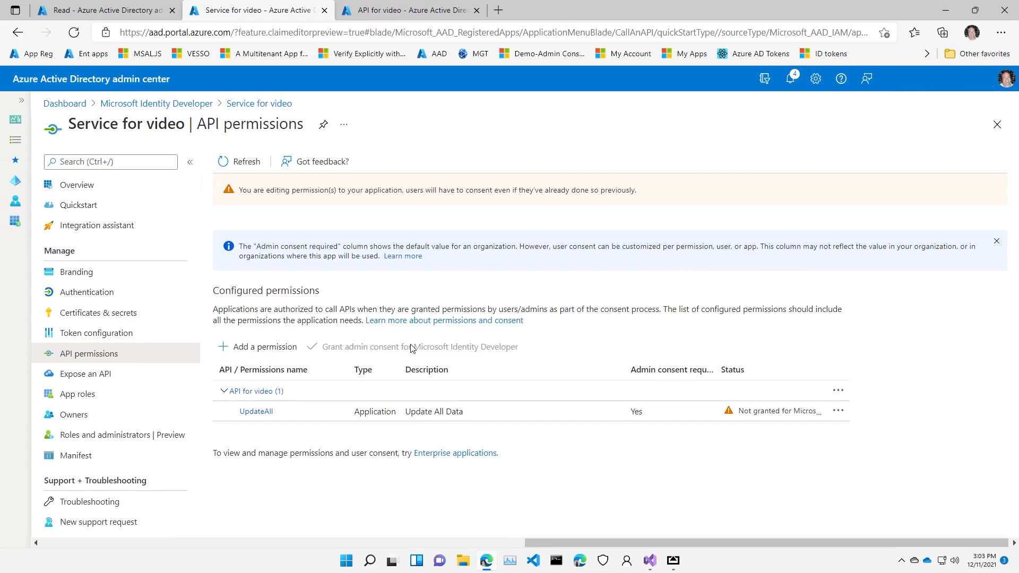
mouse_move(410, 348)
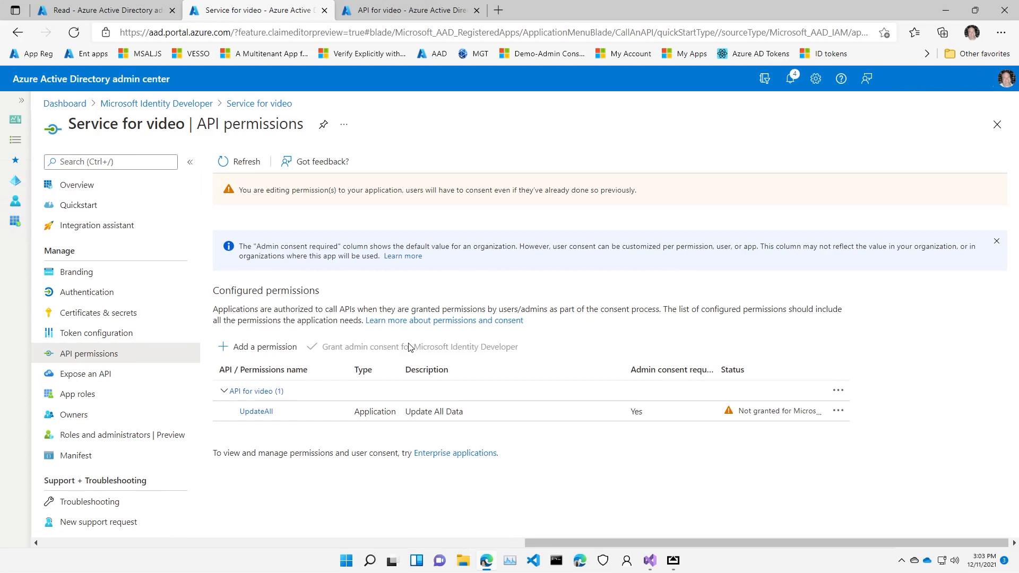